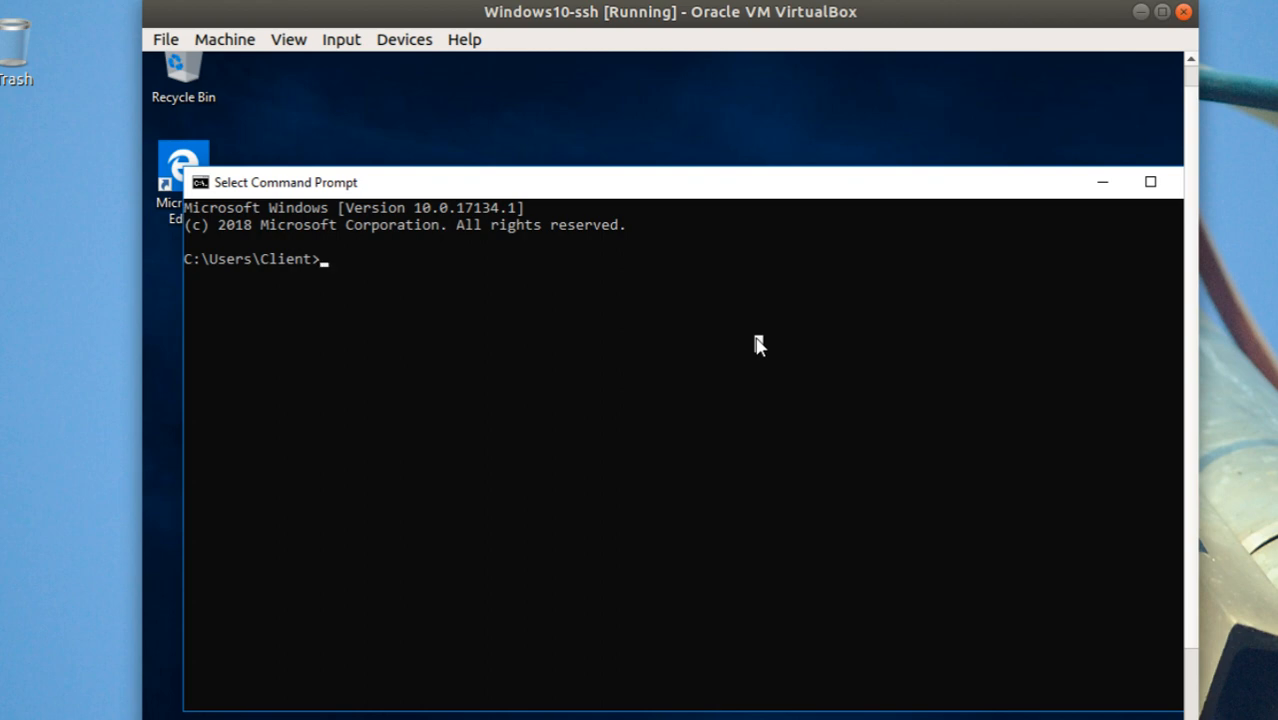
Step: List the user folder, make a .ssh folder, move into it and run ssh to show its usage
text(dir)
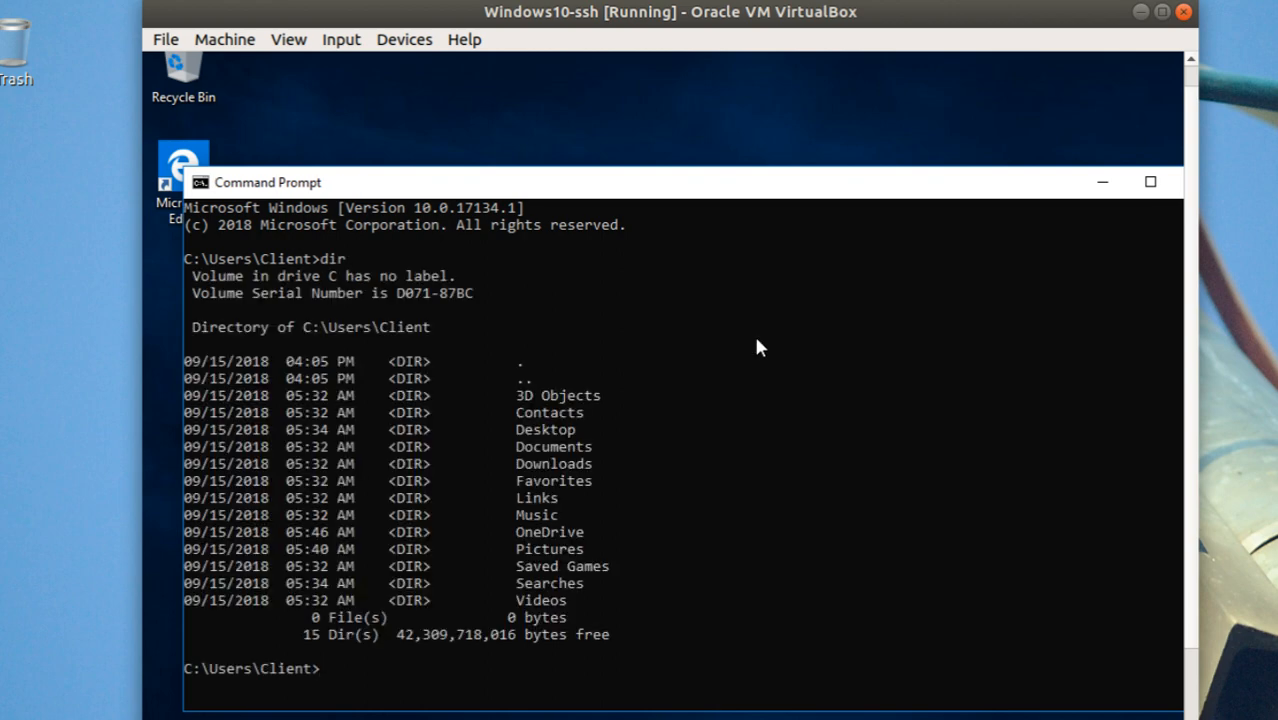
text(mksi)
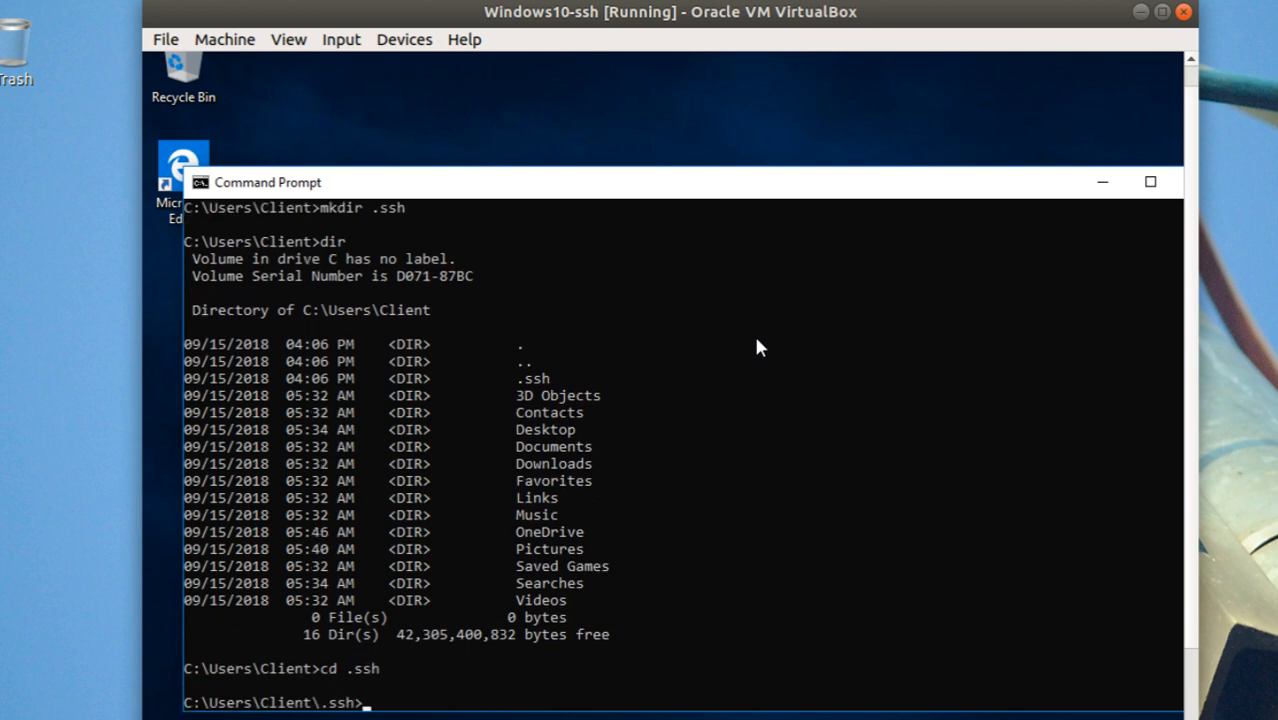
text(ssh)
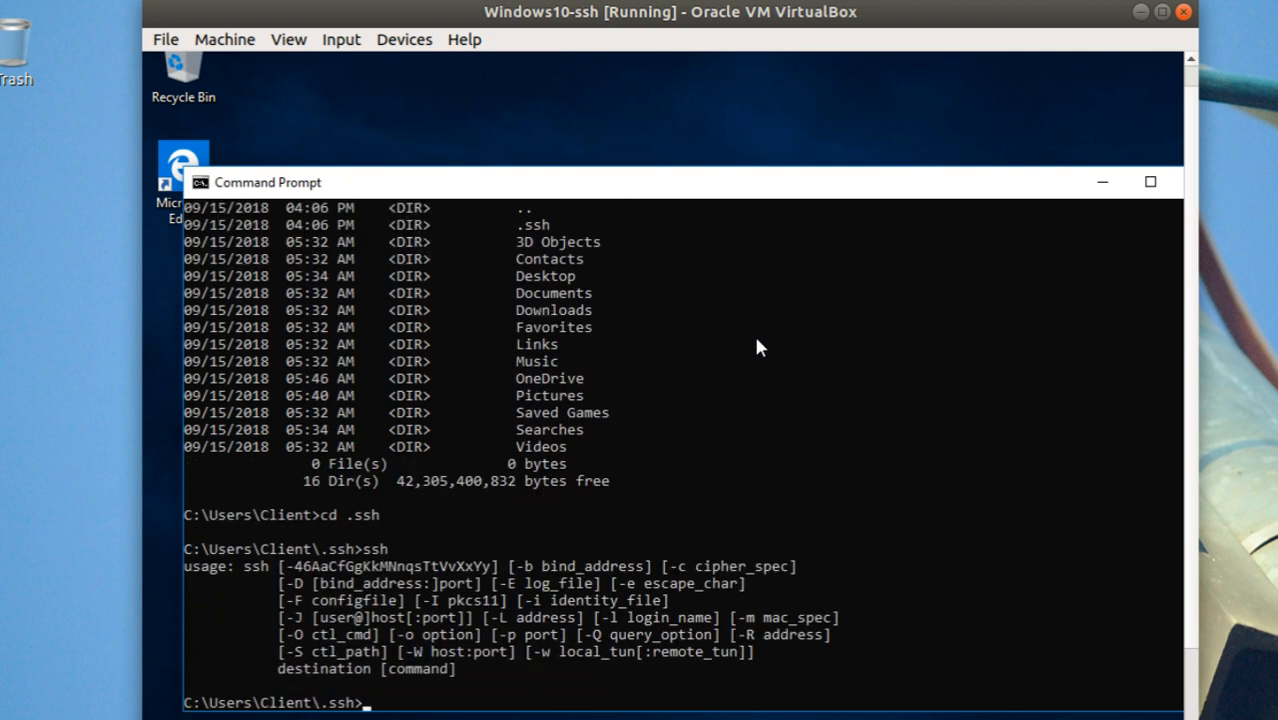
Step: Compose the netstat -a | findstr command to check listening ports
text(nets)
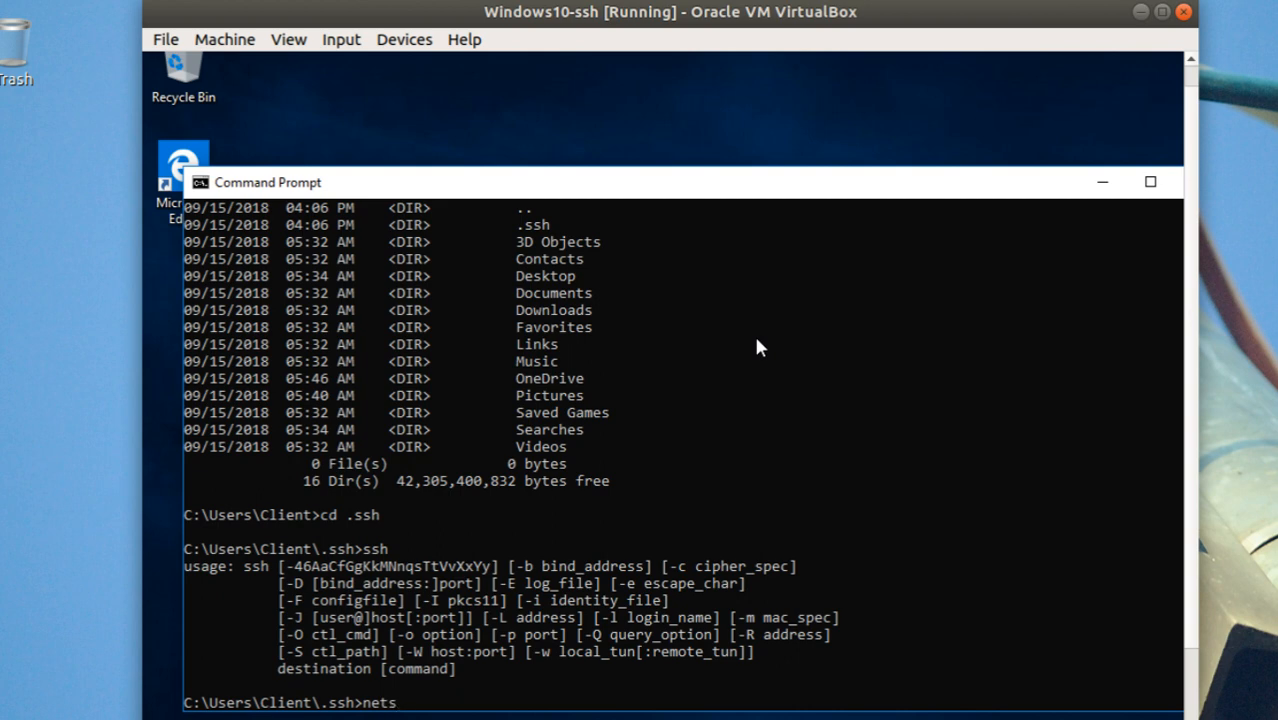
text(tat -a)
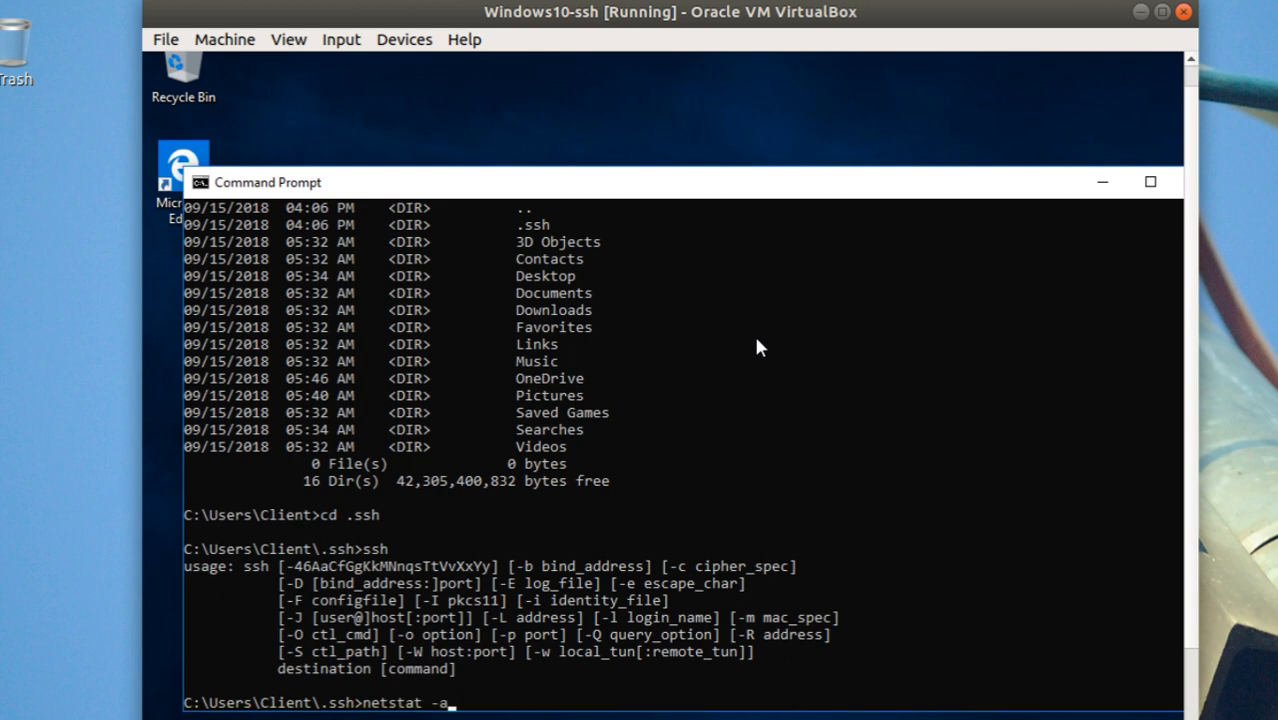
text(| find)
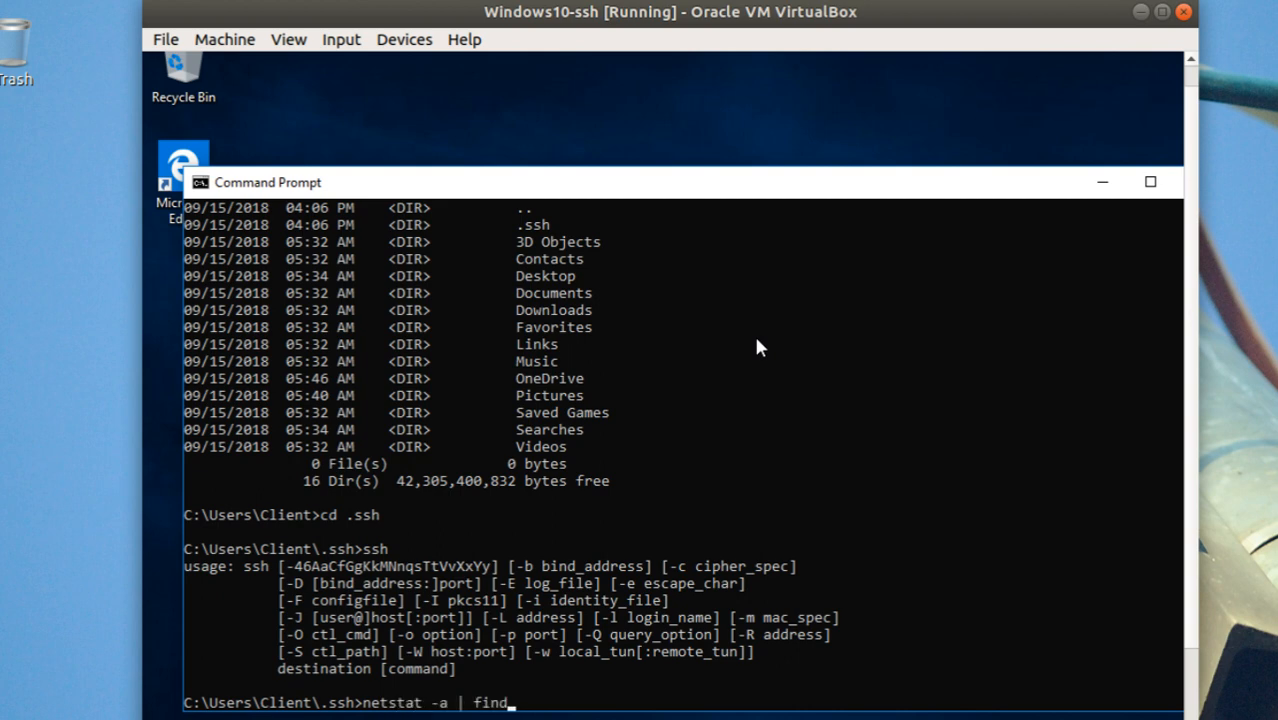
text(str 22)
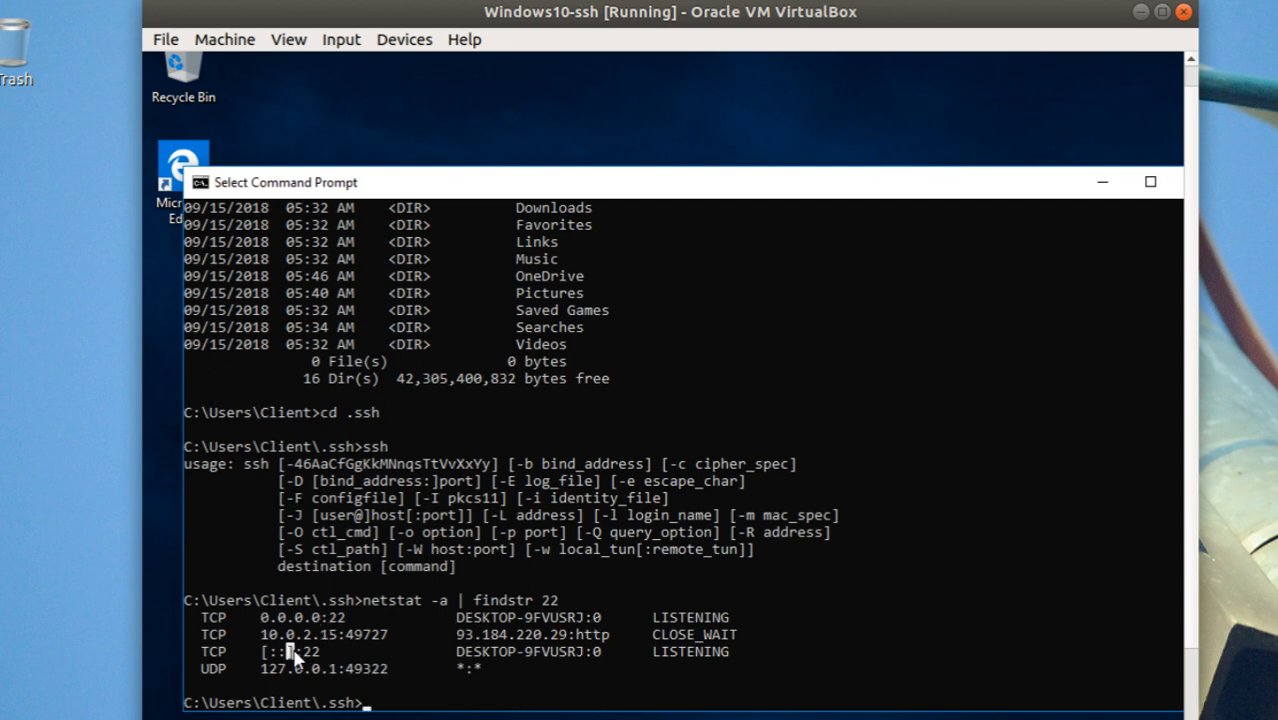
mouse_move(456, 688)
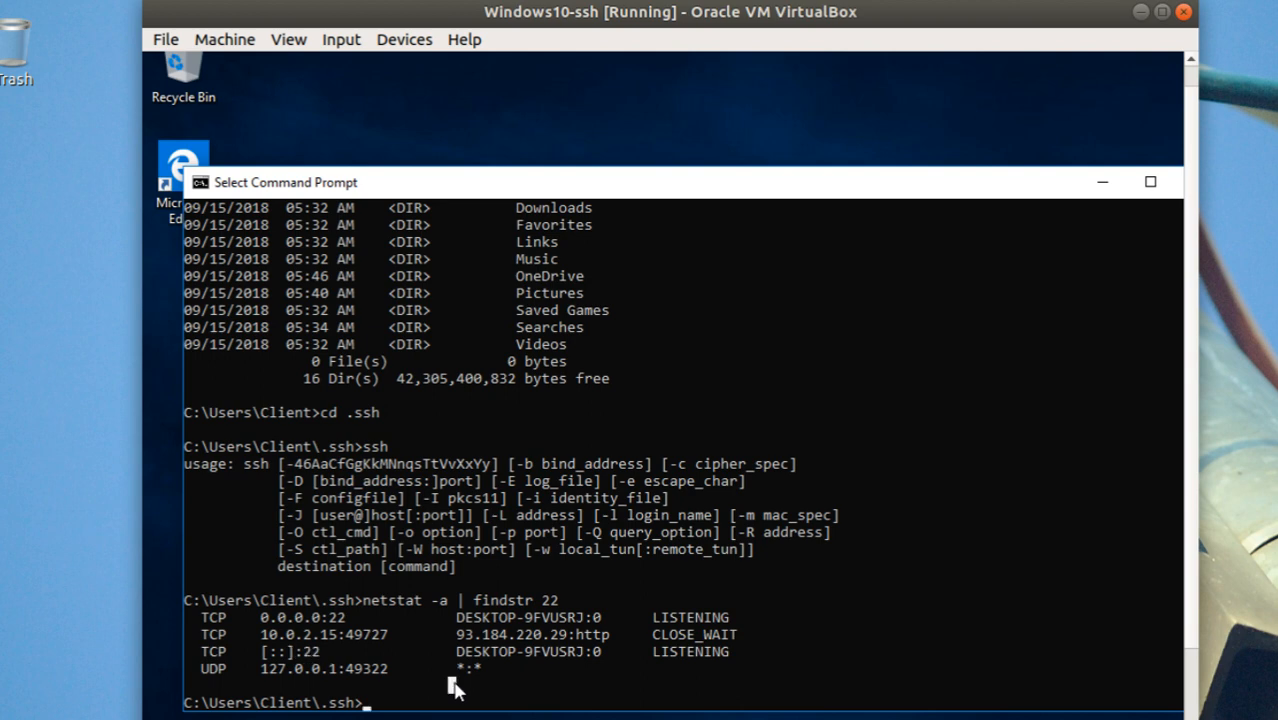
Step: Confirm port 22 is listening, then launch Notepad on a new config file
text(notepad)
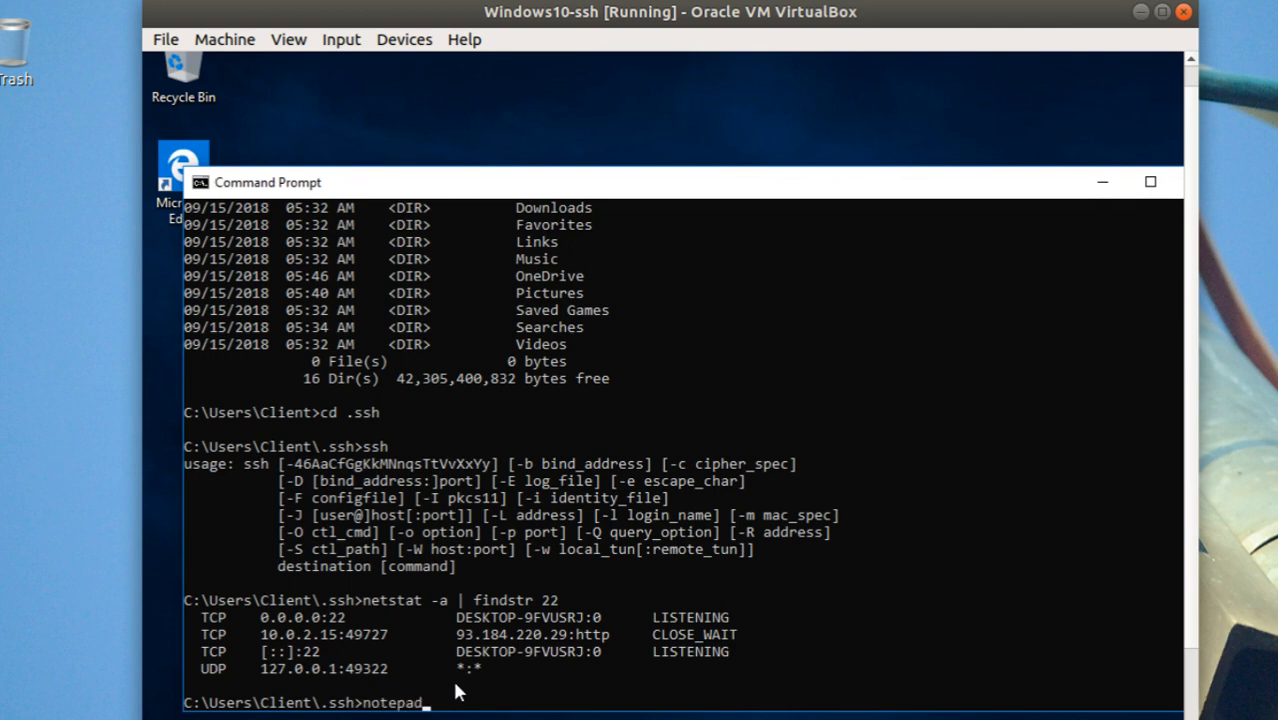
text(config)
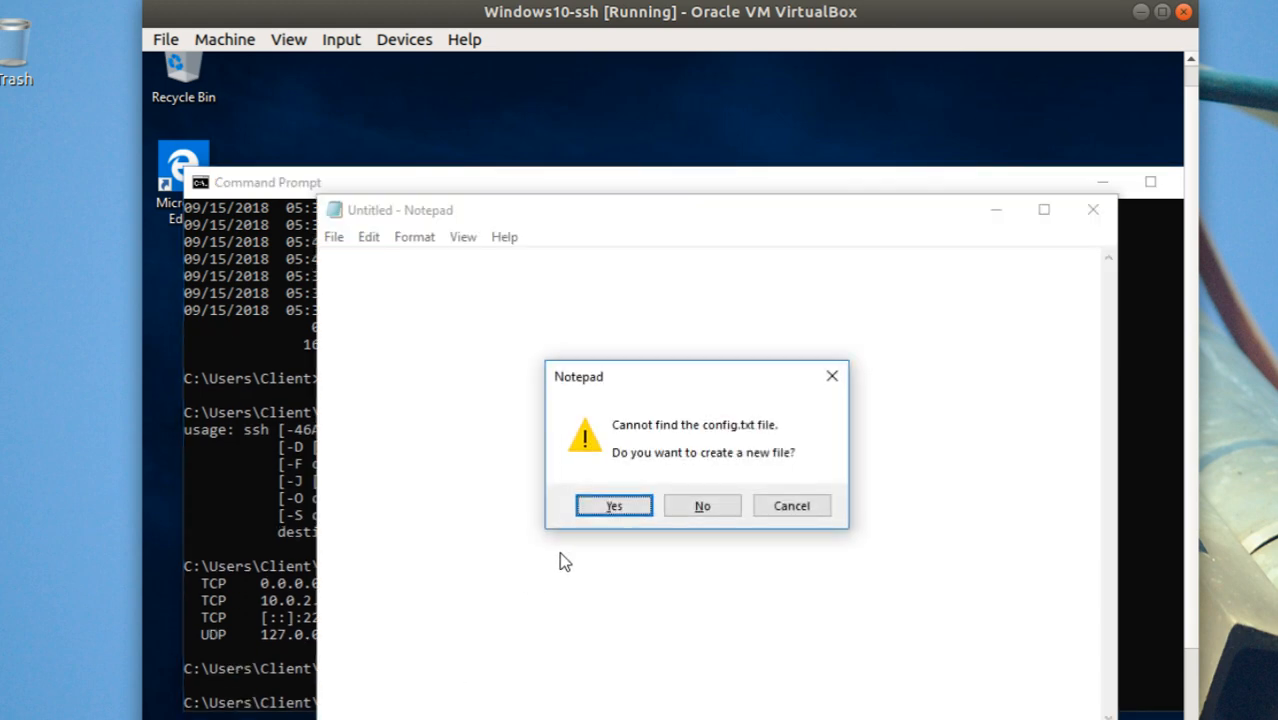
mouse_move(736, 444)
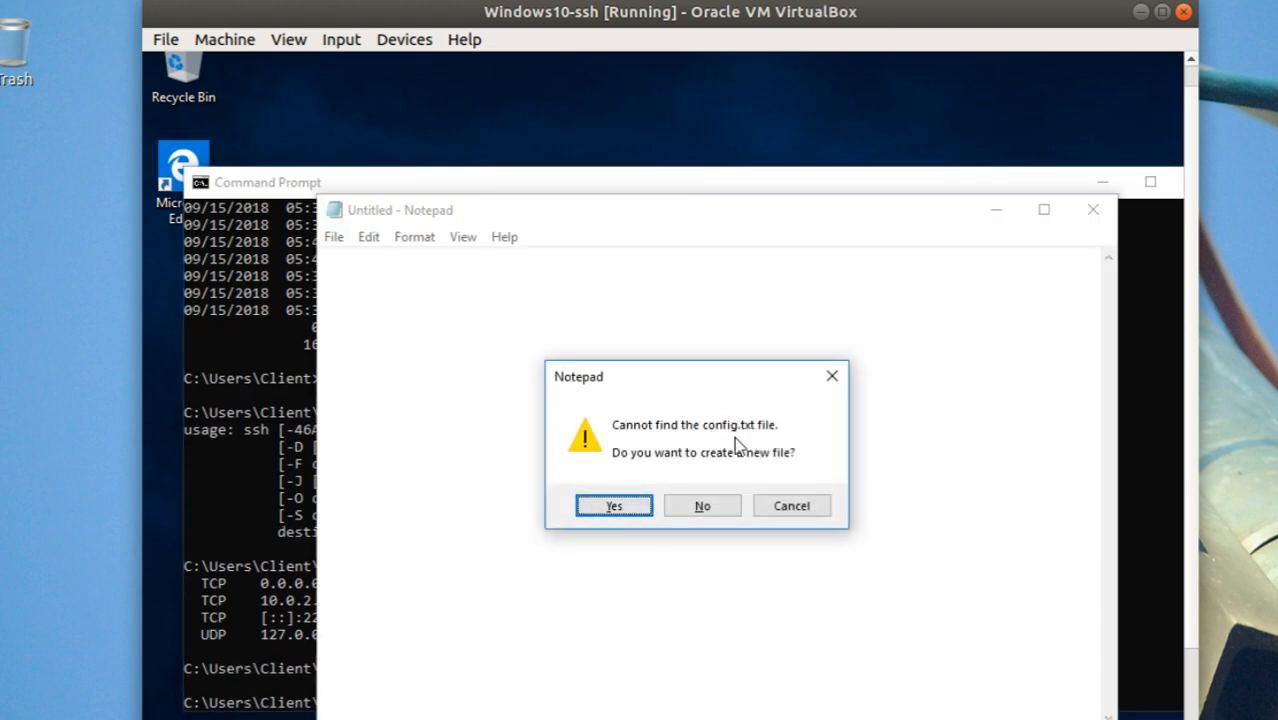
Step: Create the config file with Host linux and Hostname 192.168.56.102
click(612, 504)
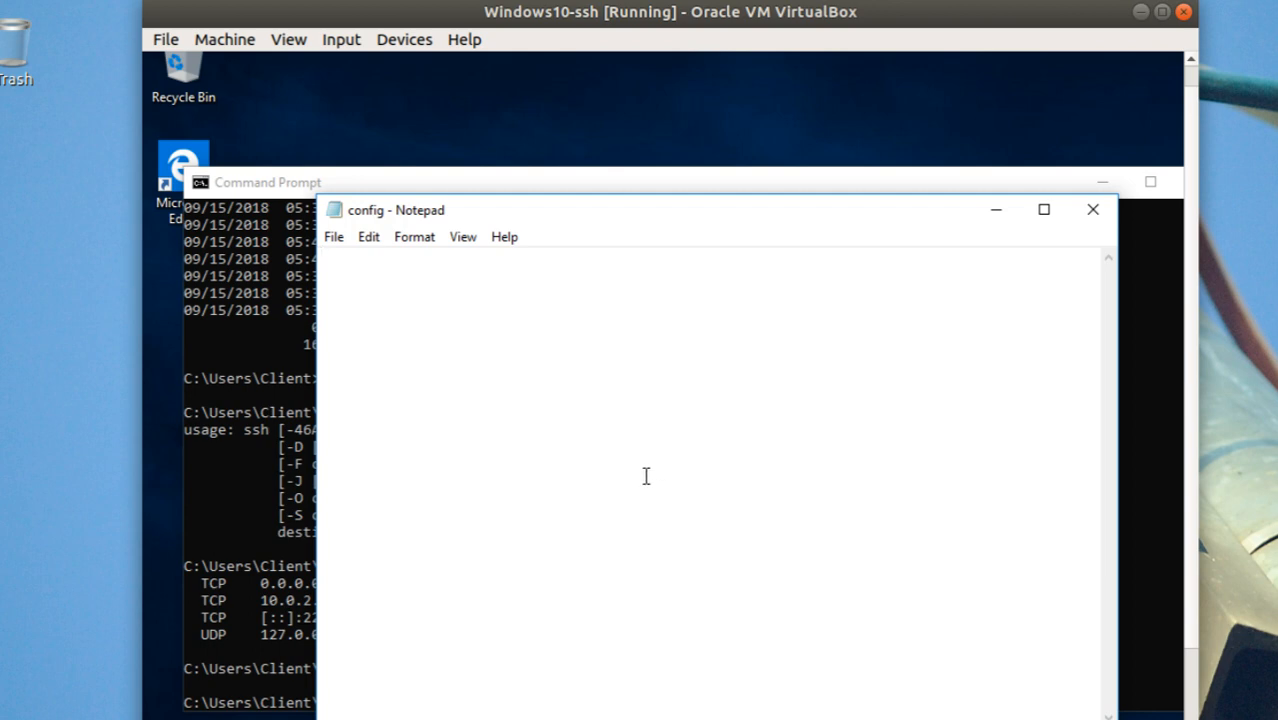
text(Host)
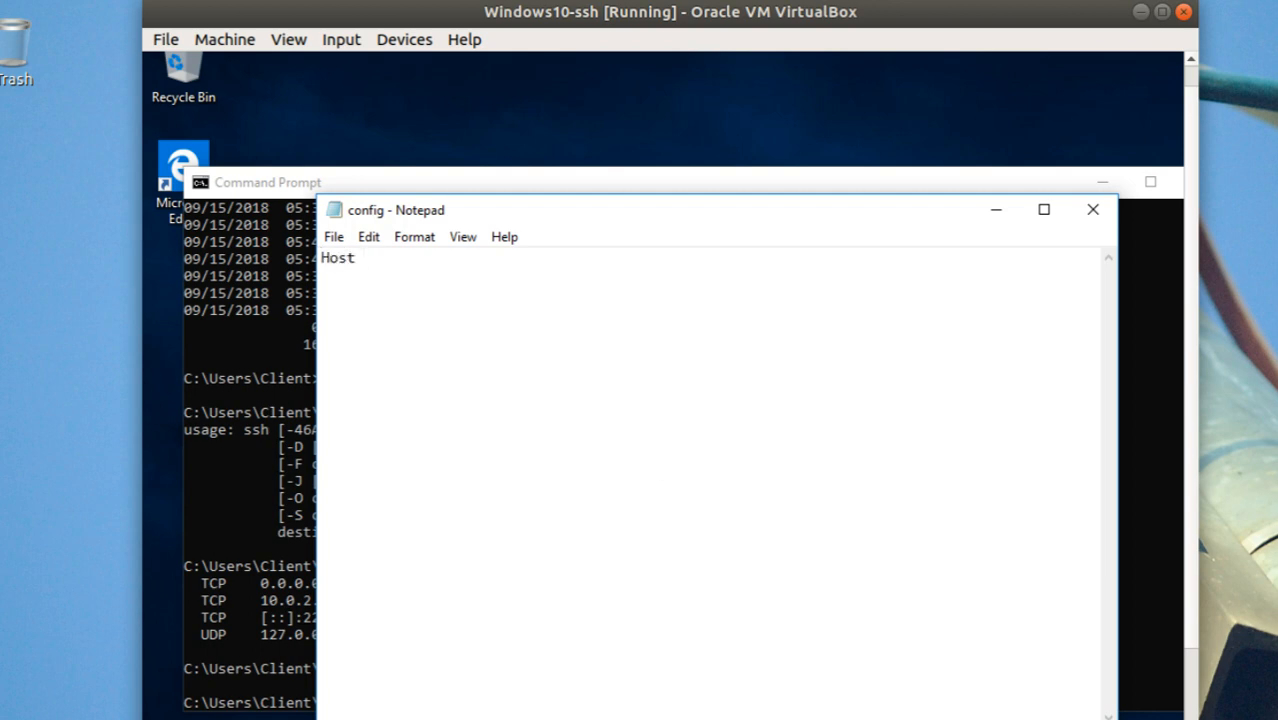
text(linux)
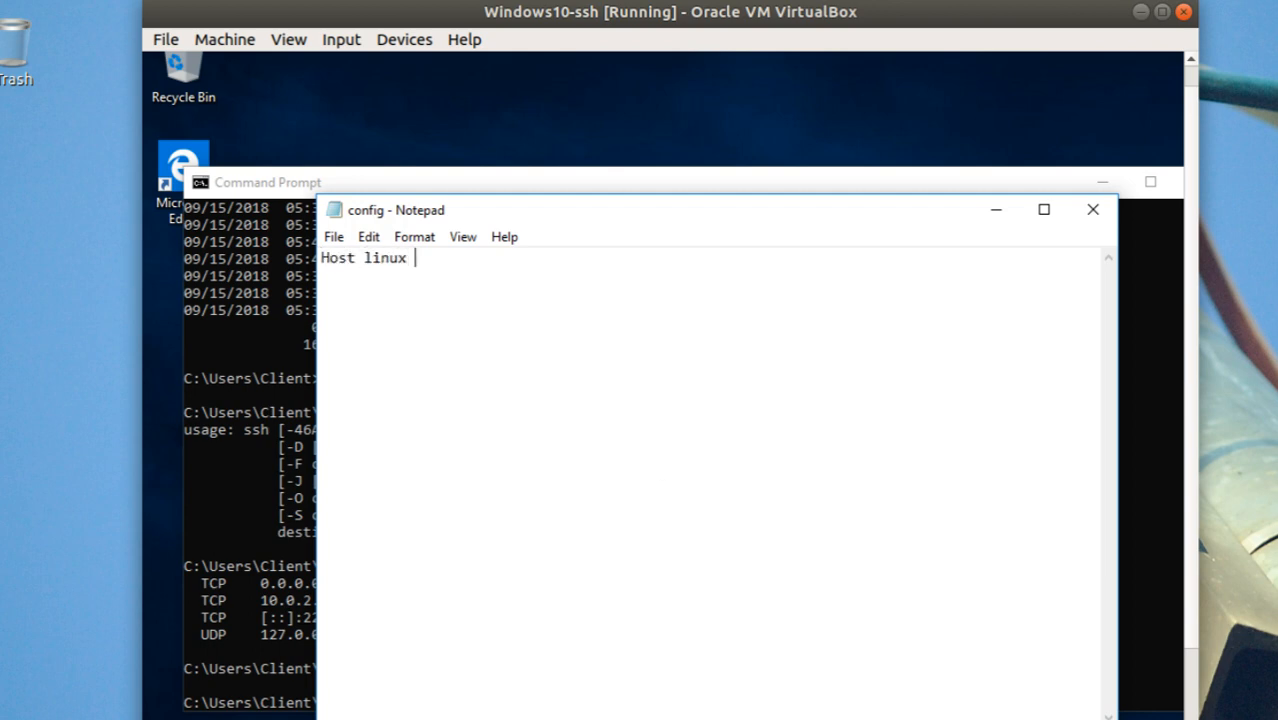
text(Ho)
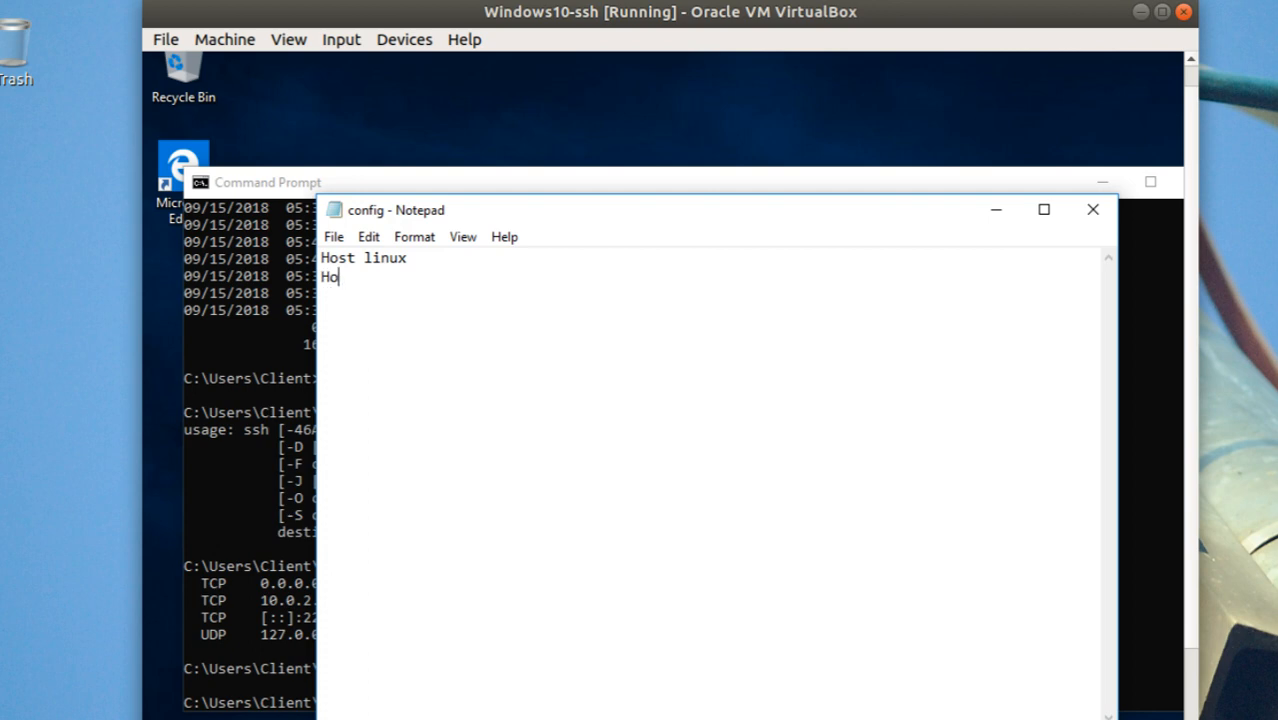
text(stname 192.)
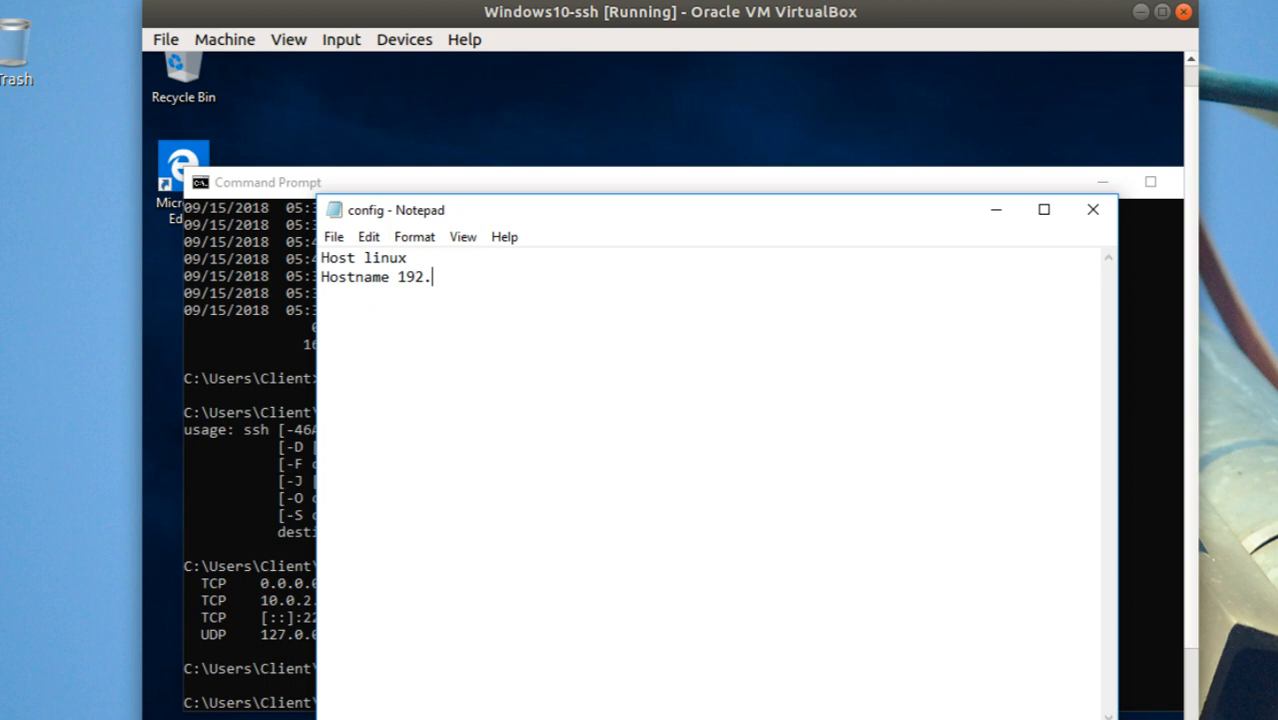
text(168)
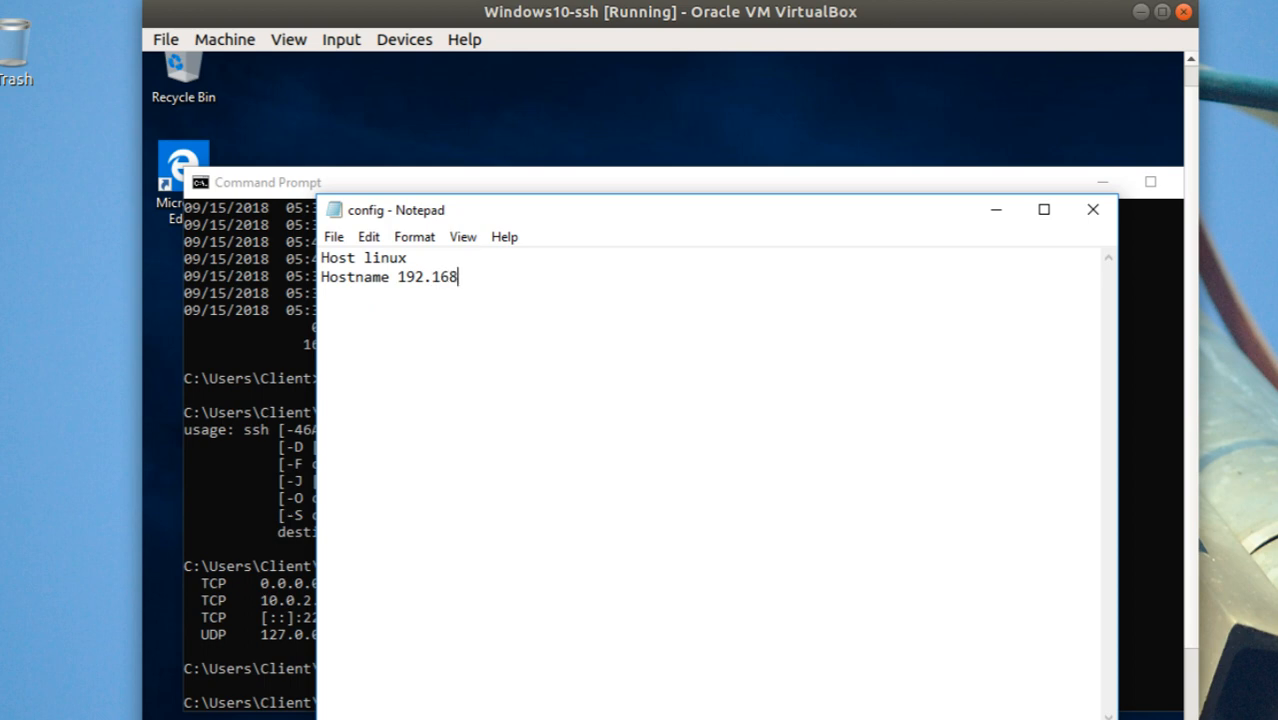
text(.56.102)
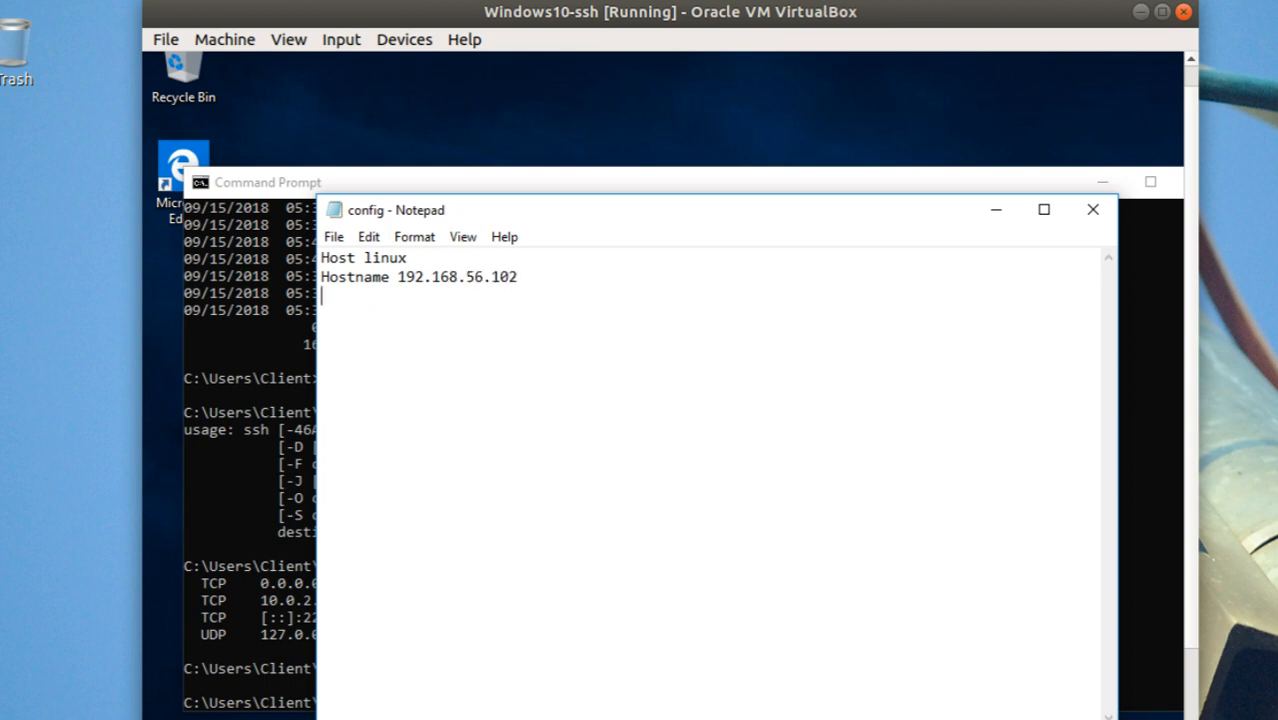
Step: Add Port 22 and User user, save the config file and close Notepad
text(Port)
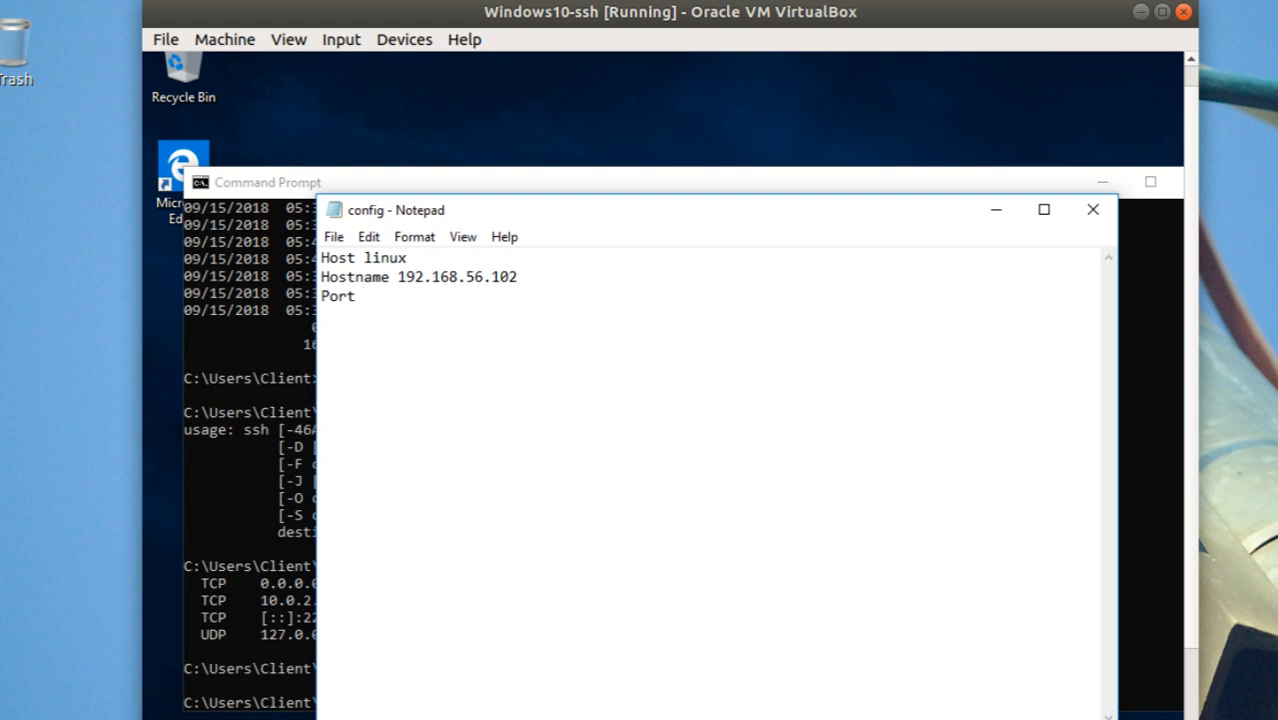
text(22)
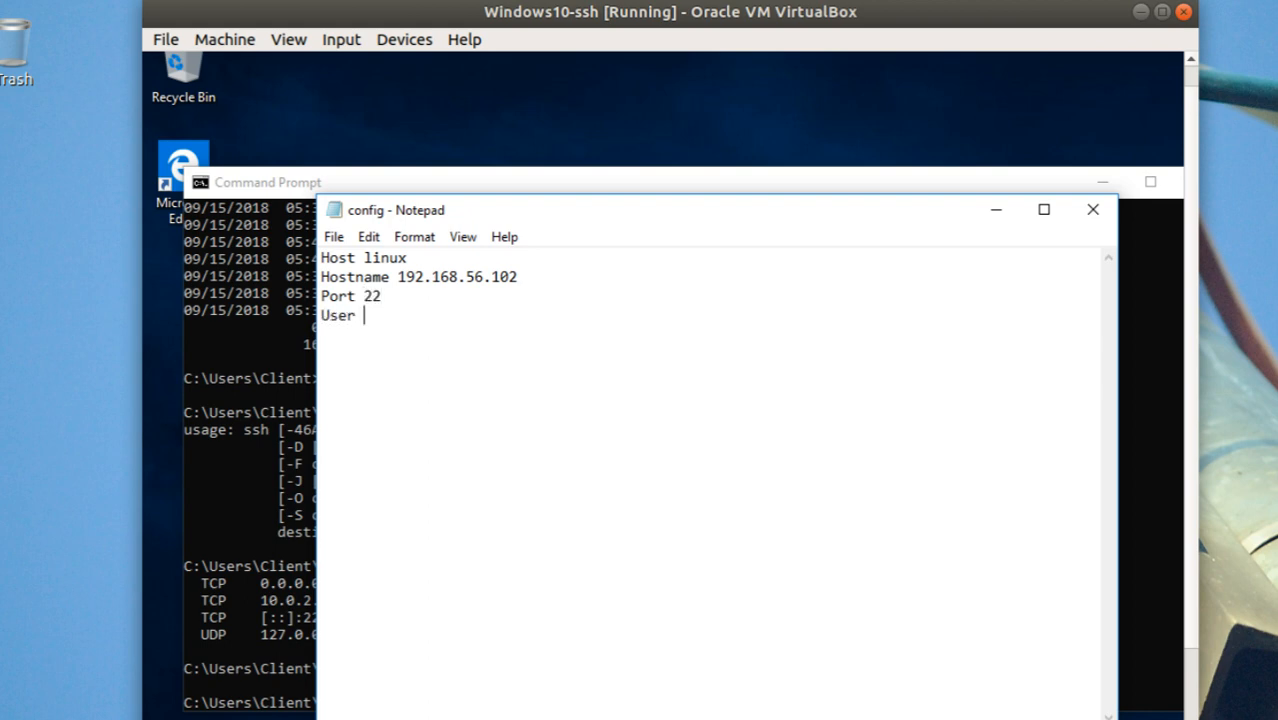
text(user)
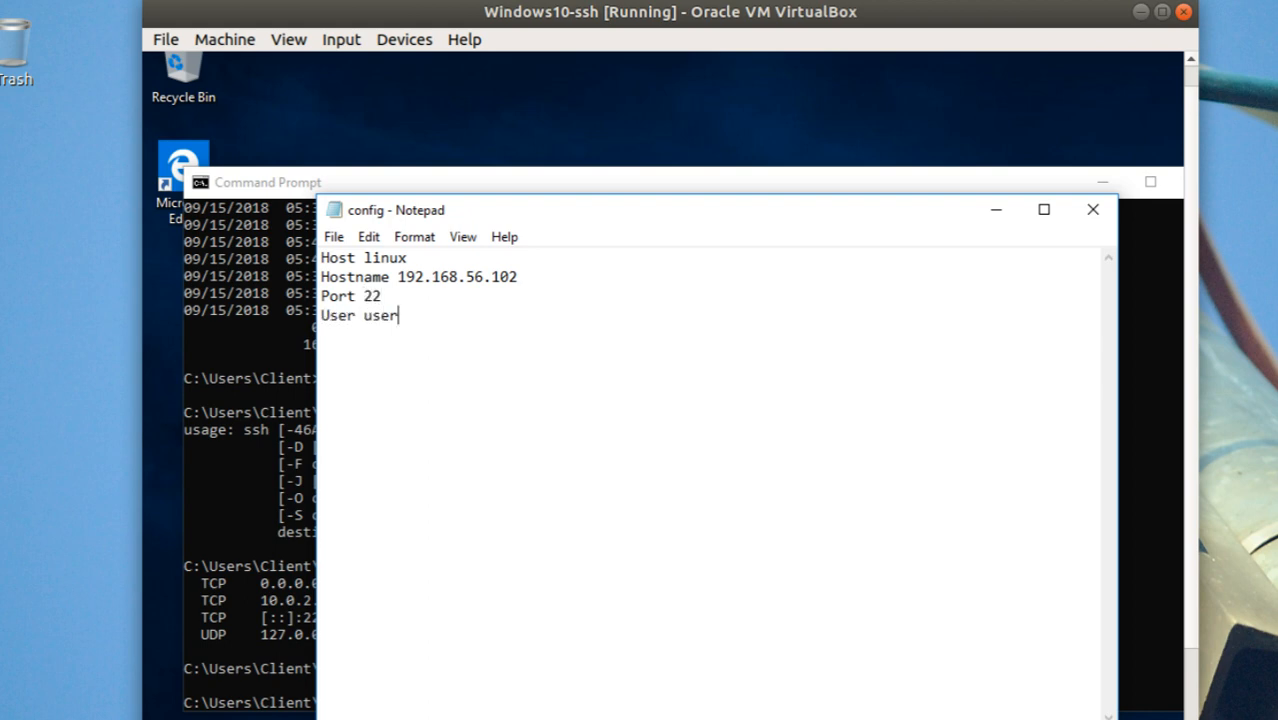
mouse_move(1092, 210)
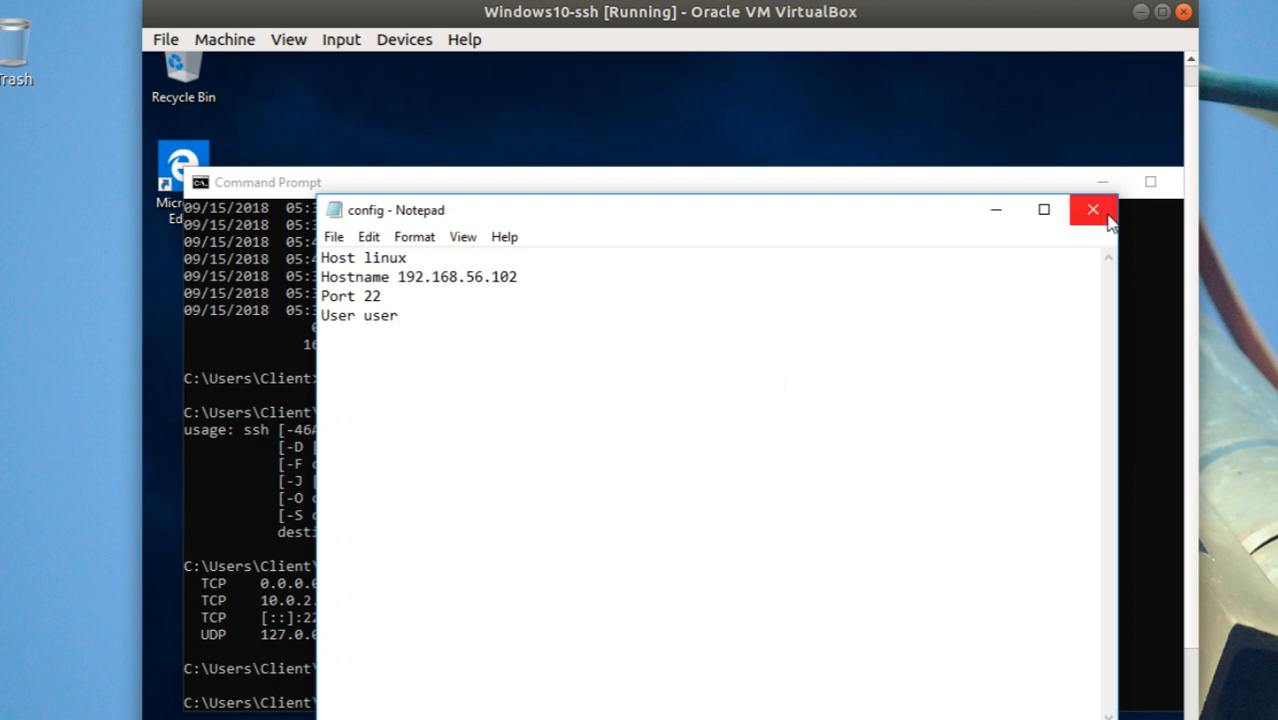
click(1092, 210)
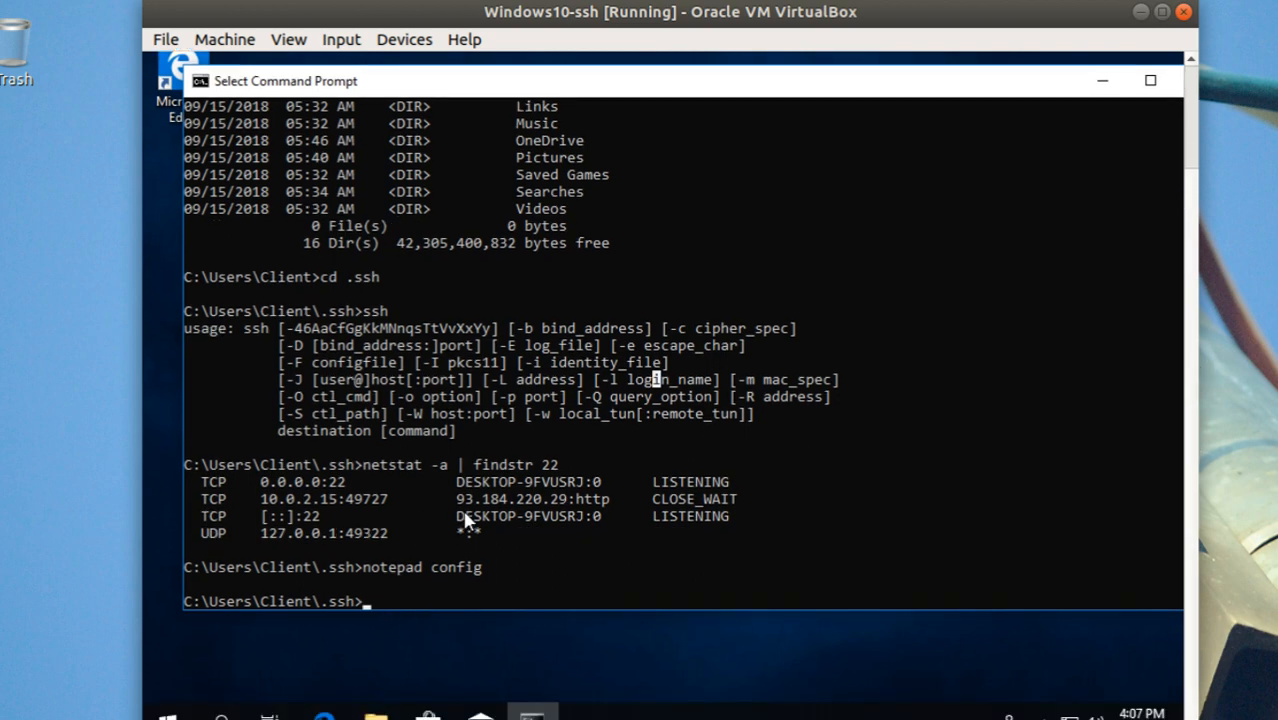
Step: Copy config.txt to an extension-less config file and delete the .txt original
text(dir)
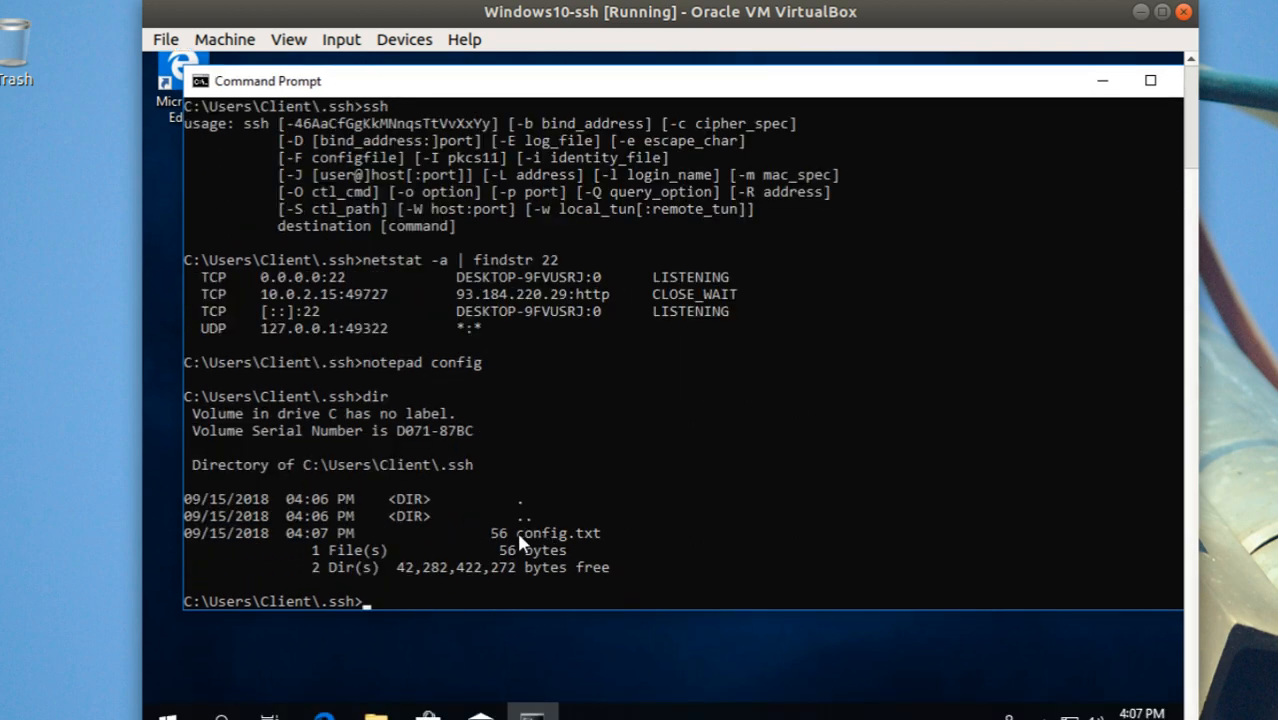
double_click(560, 532)
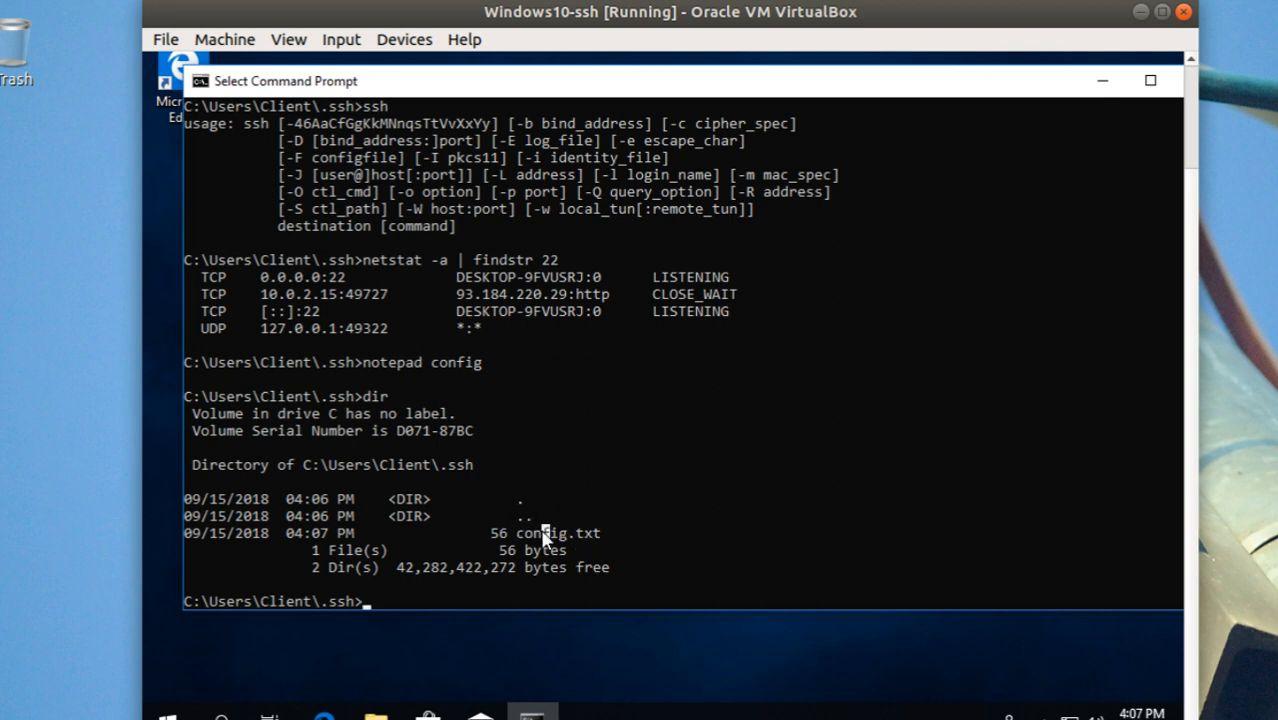
text(copy)
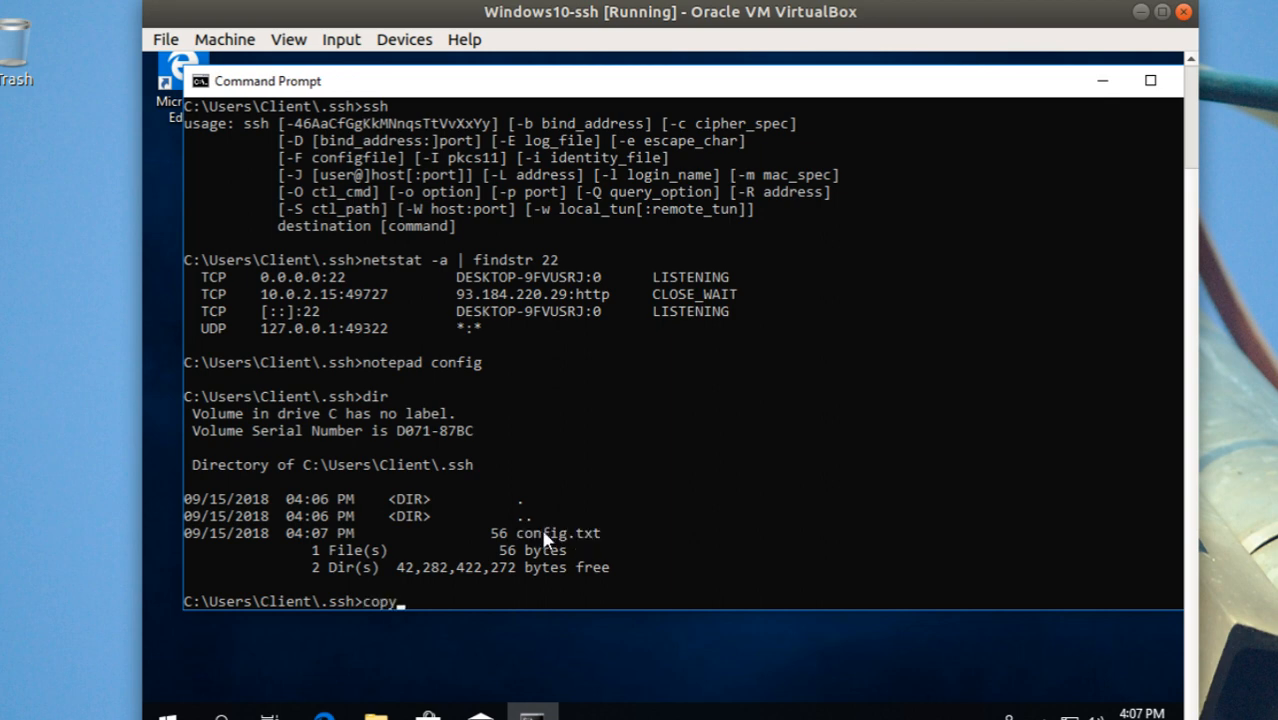
text(config.txt)
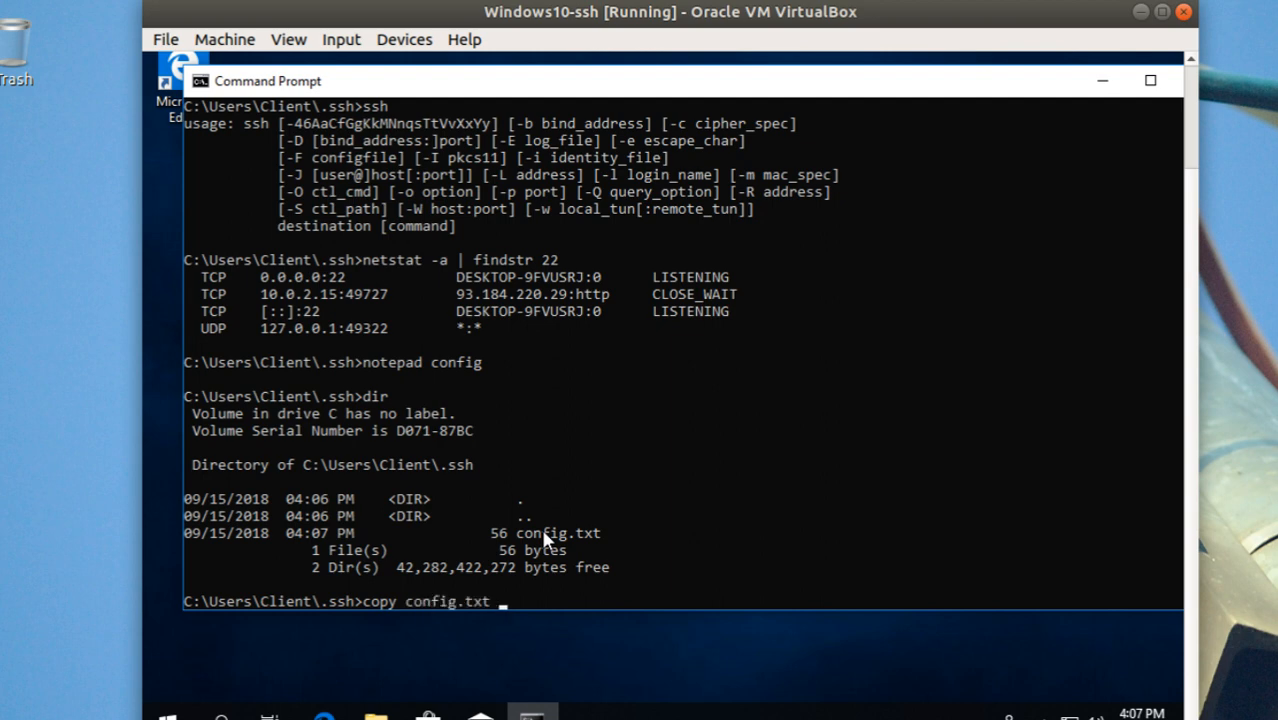
text(config)
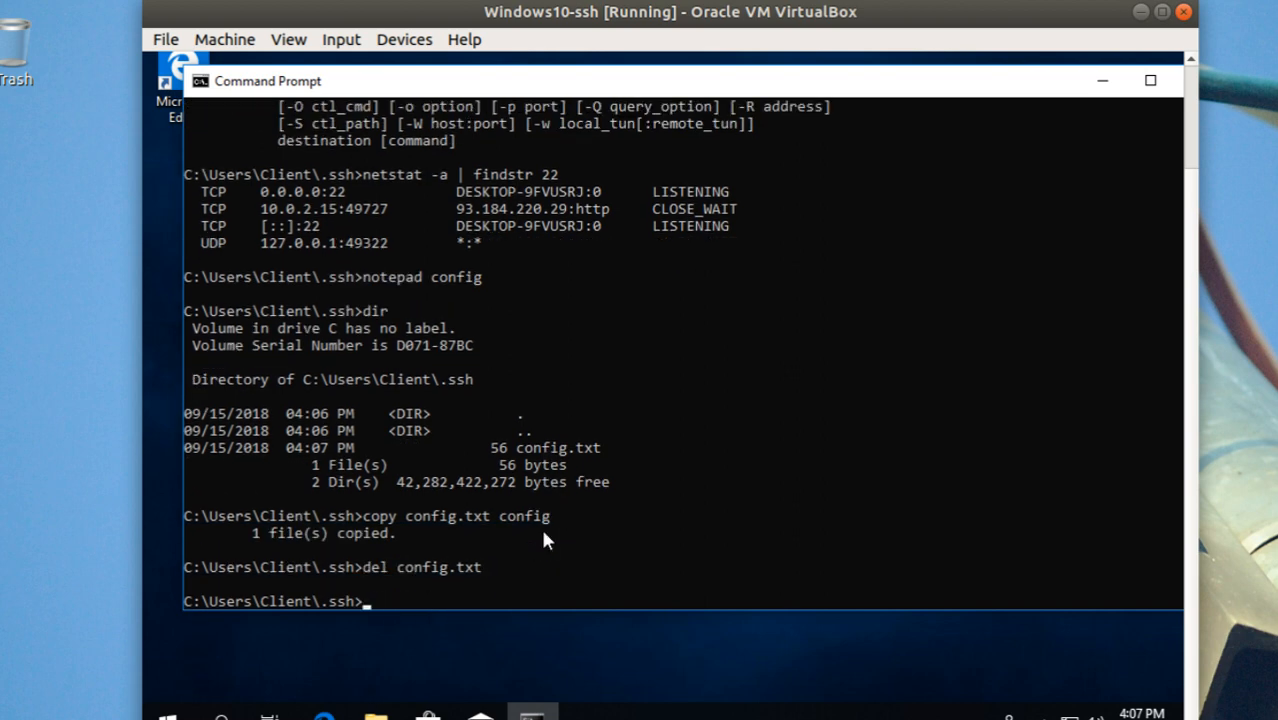
text(ssh lin)
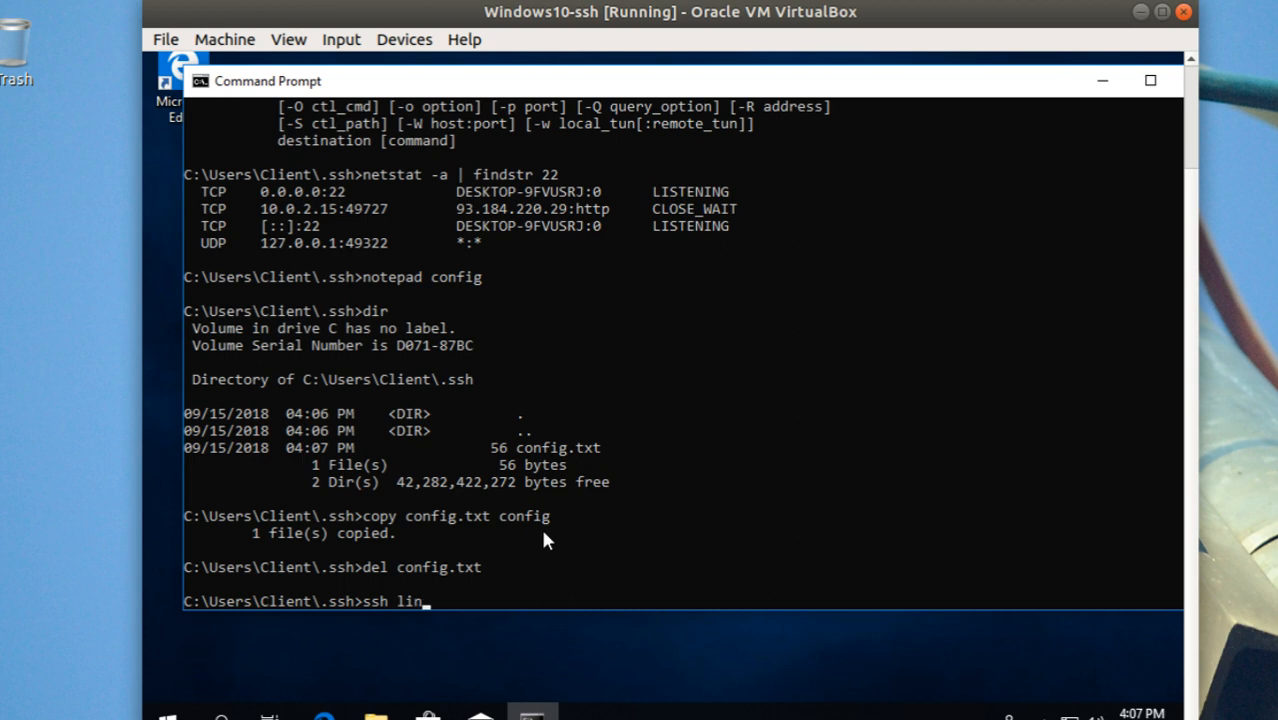
Step: Log in to the Ubuntu VM with ssh linux, check who is logged in, and bring up the Start menu
text(ux)
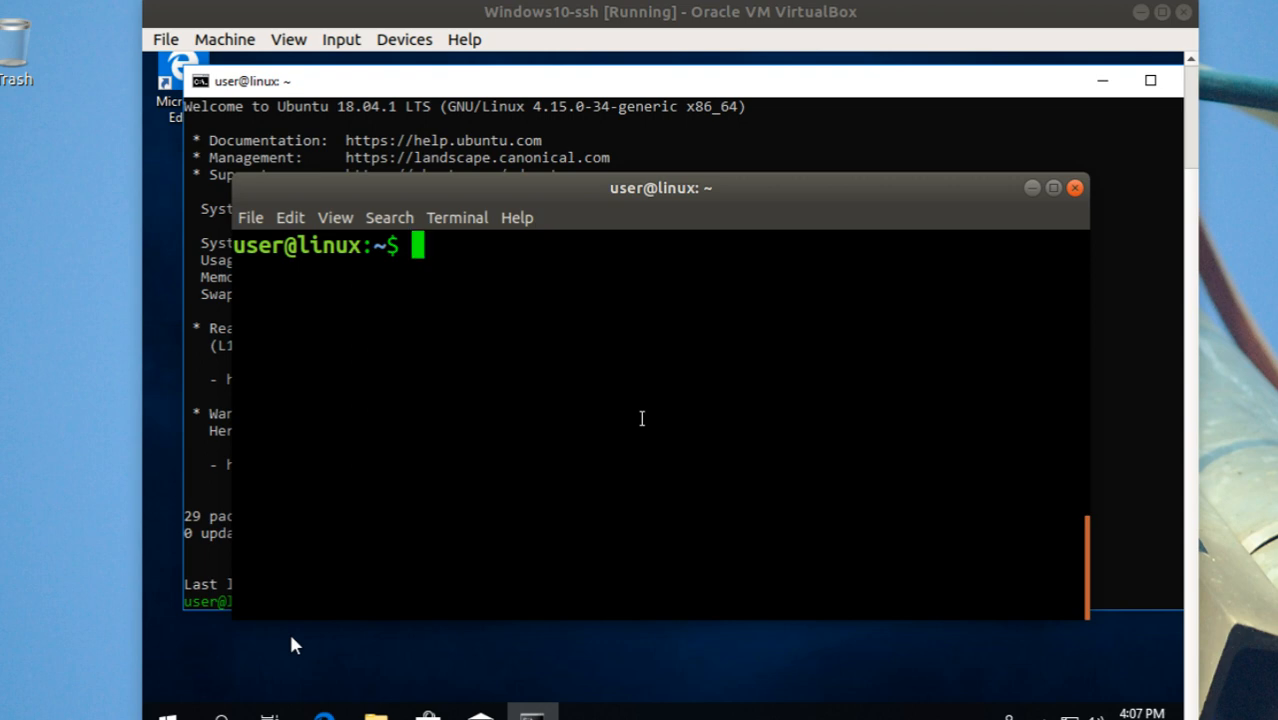
text(who)
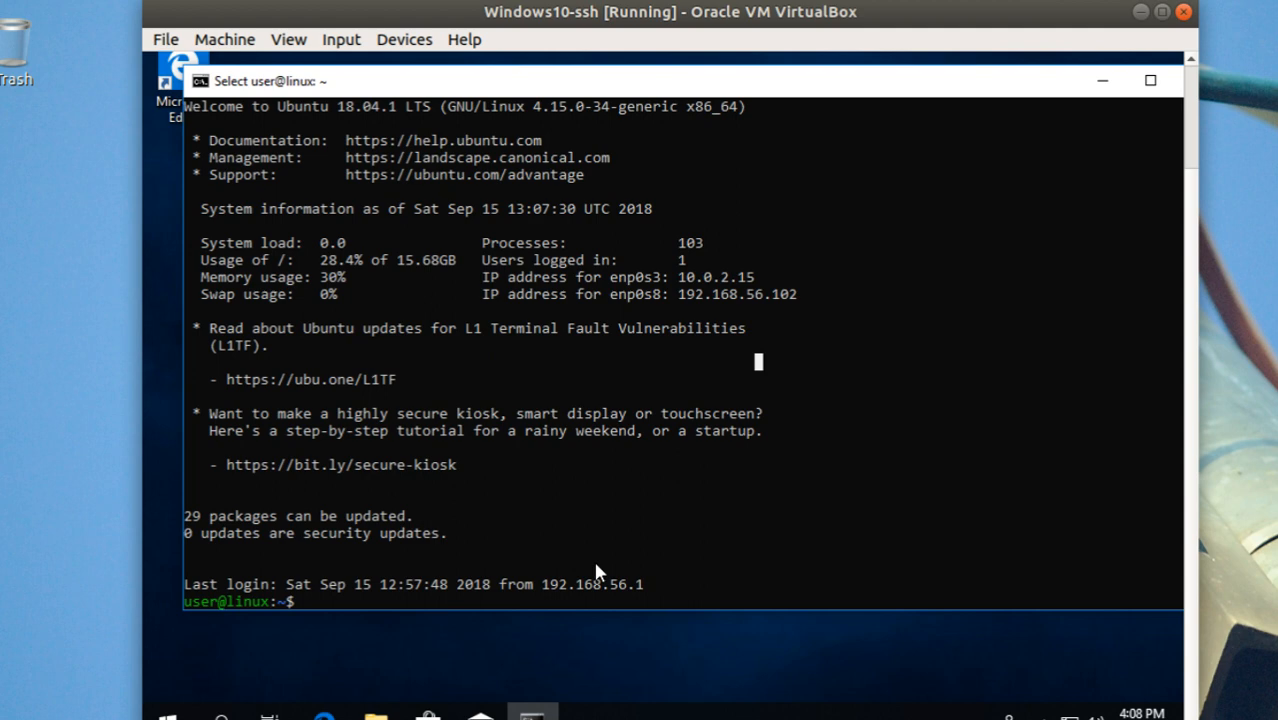
click(168, 712)
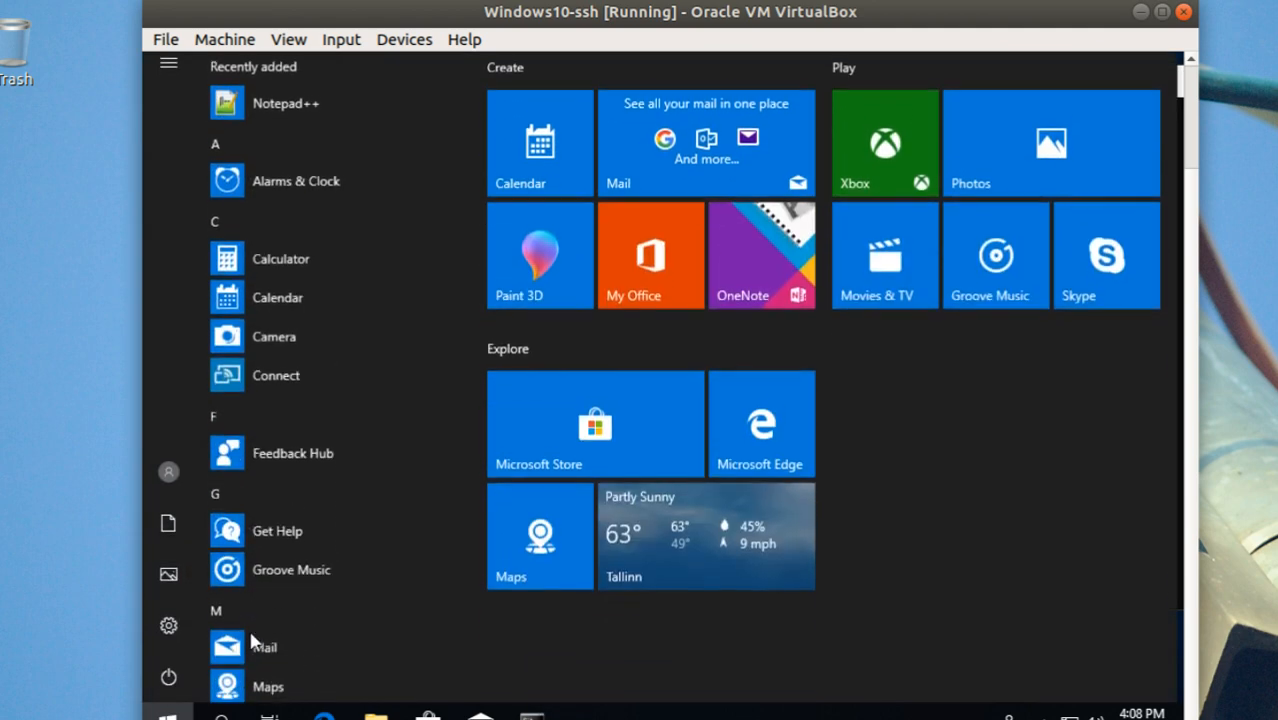
Step: Launch Notepad++ and open the config file from C:\Users\Client\.ssh
text(notepad)
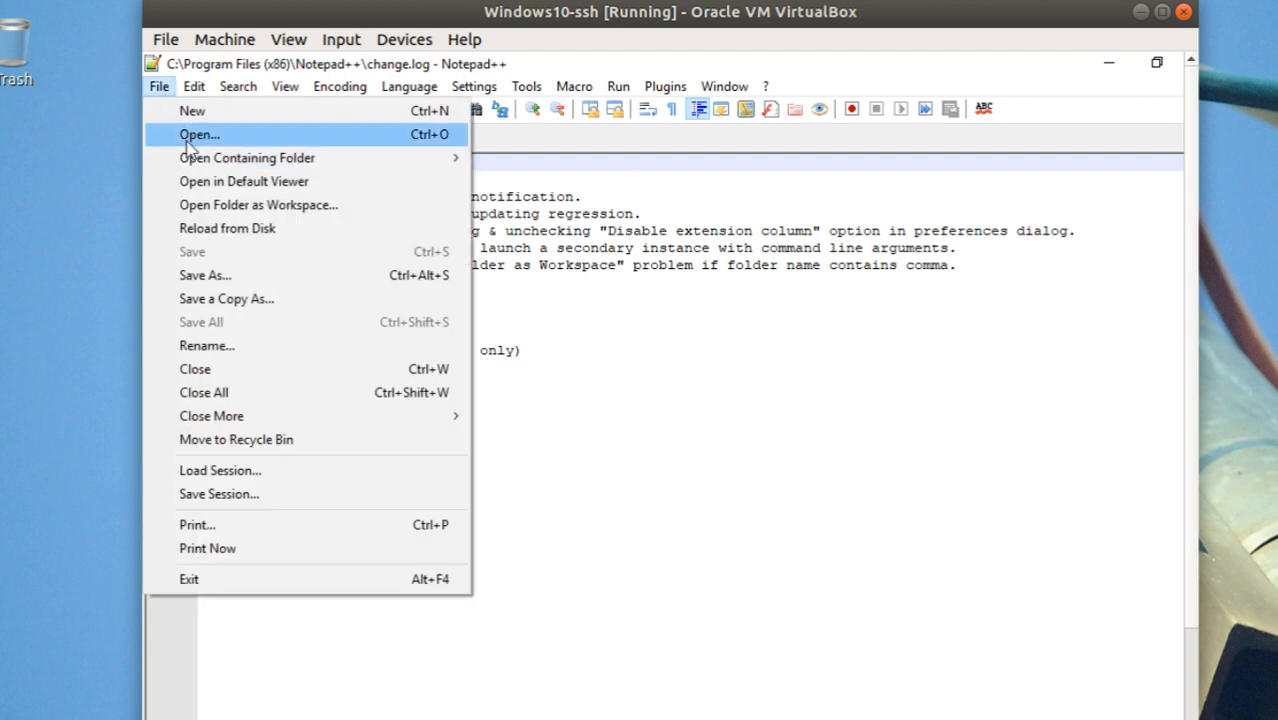
click(198, 134)
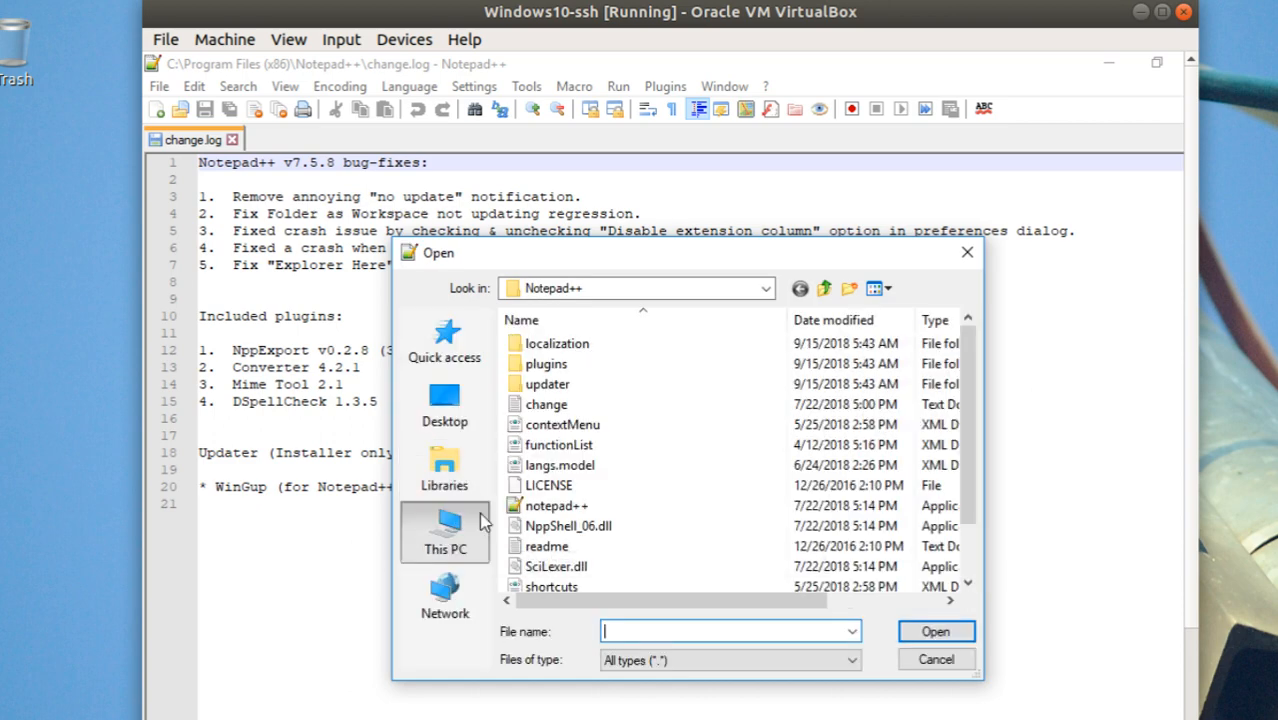
click(444, 530)
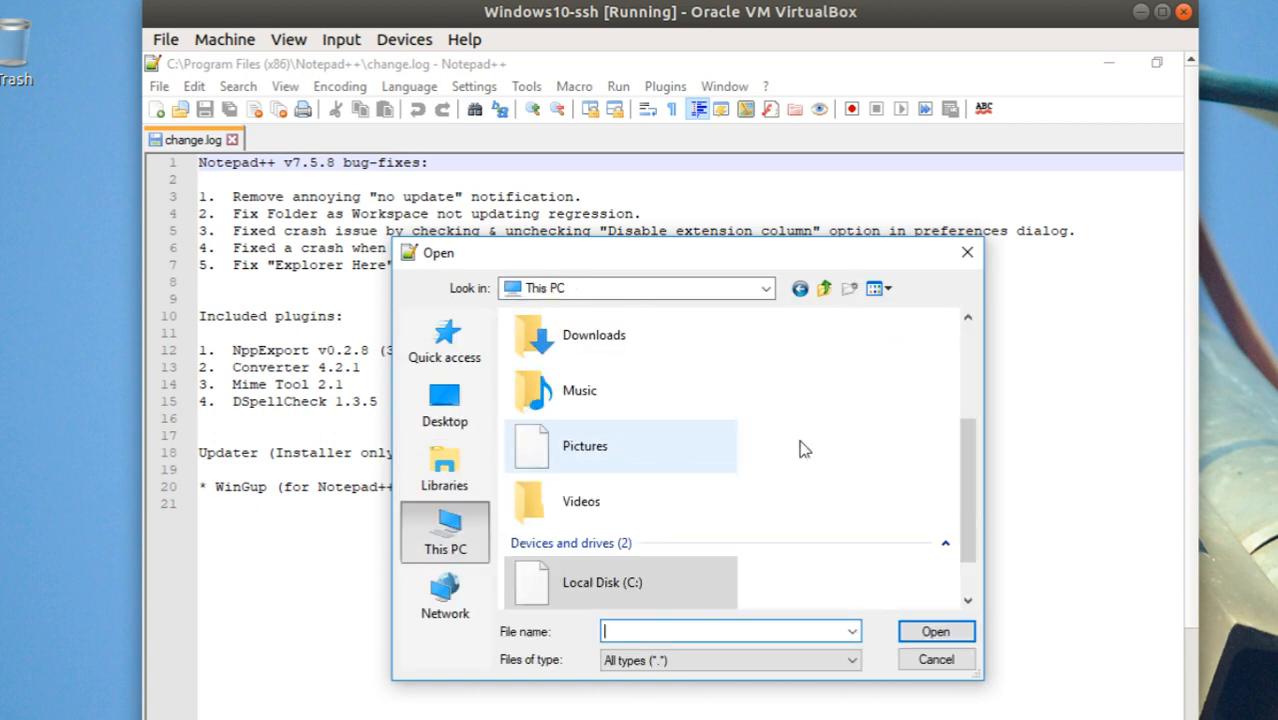
double_click(600, 582)
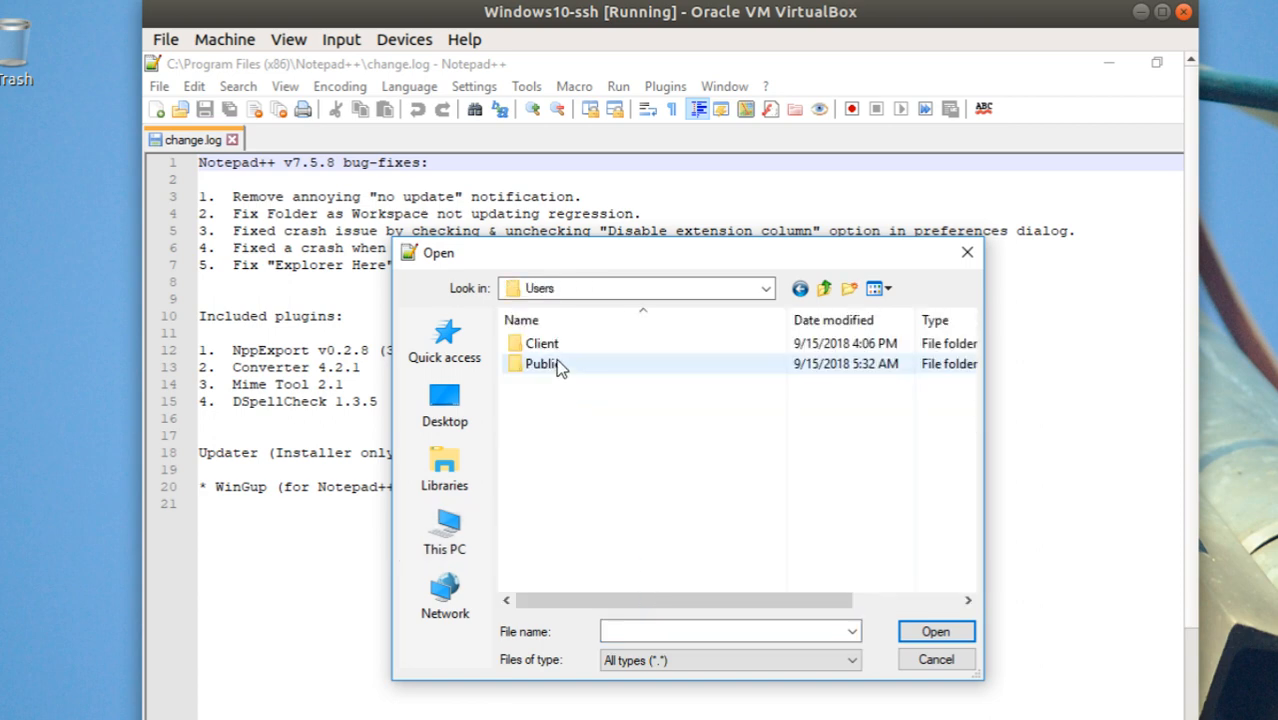
double_click(542, 344)
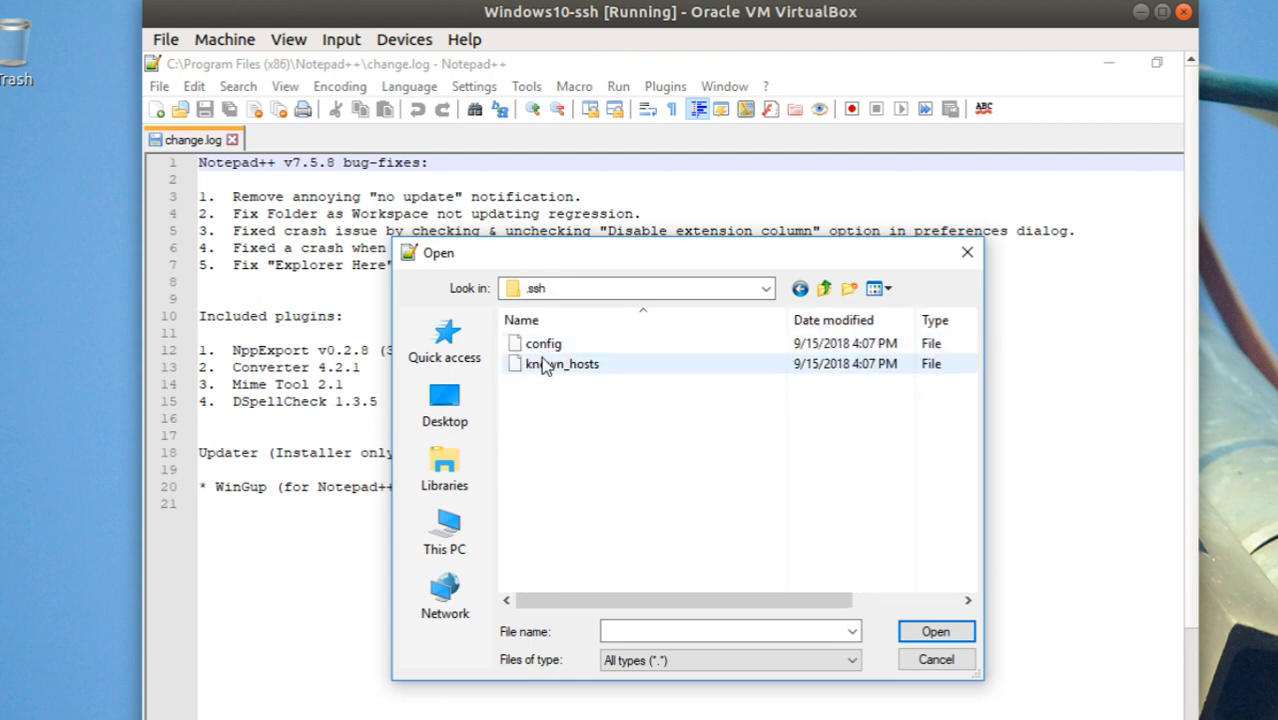
click(544, 344)
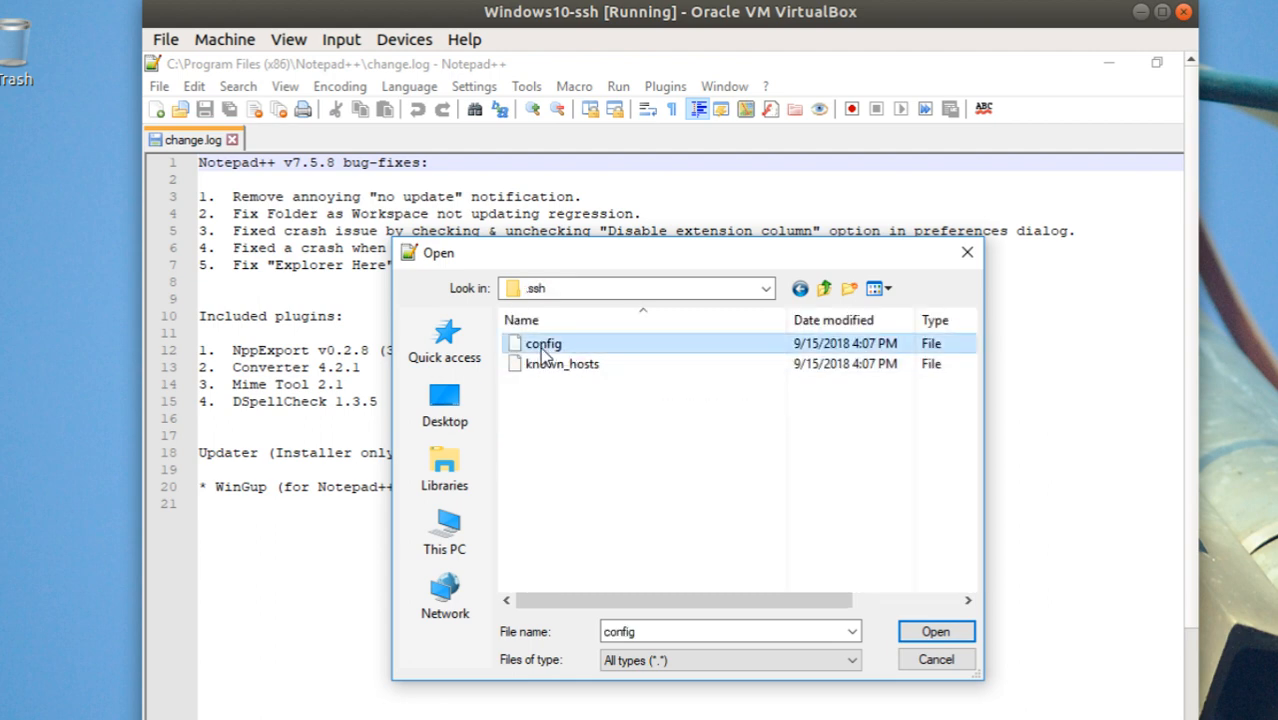
click(934, 632)
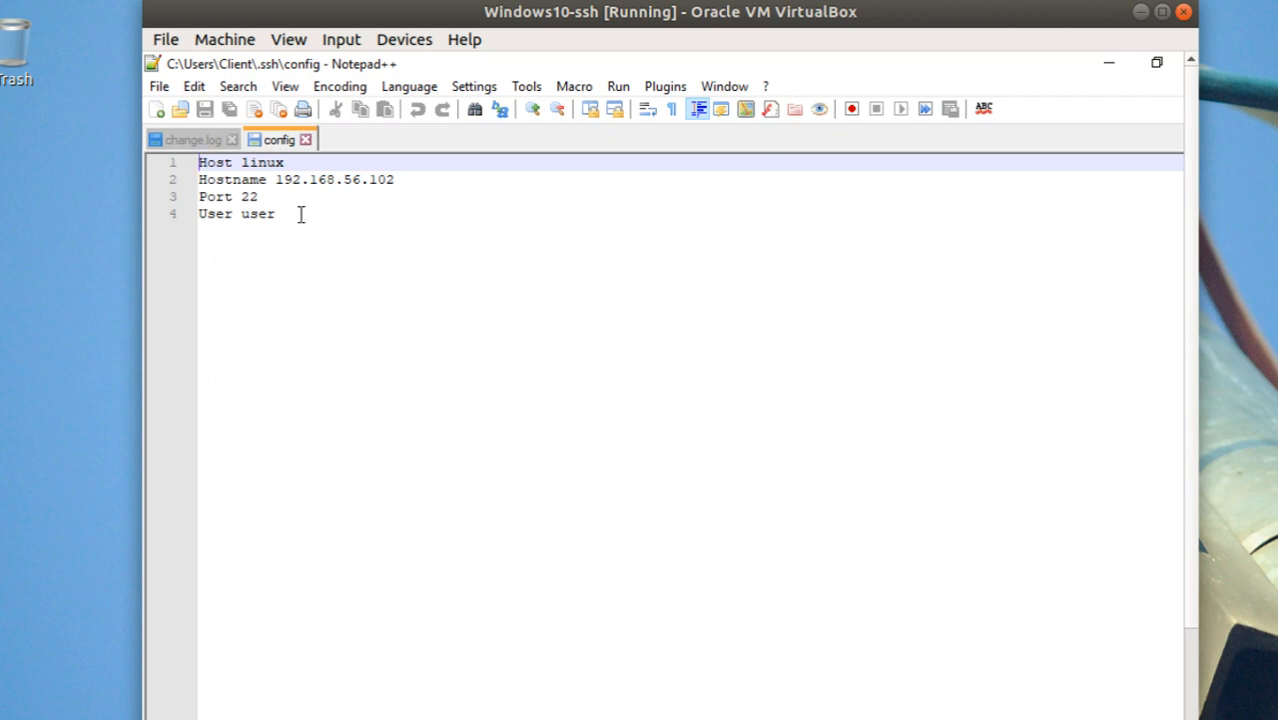
Step: Add blank lines below the User user entry in the config file
key(Enter)
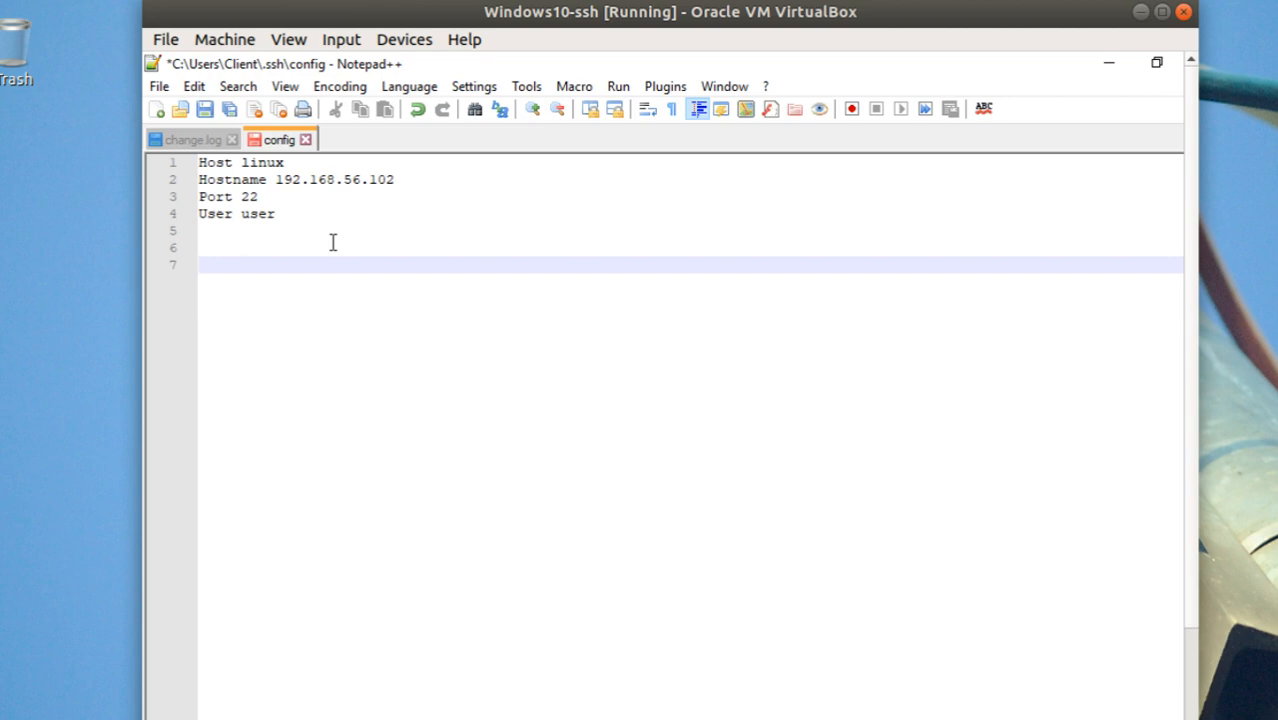
mouse_move(1188, 252)
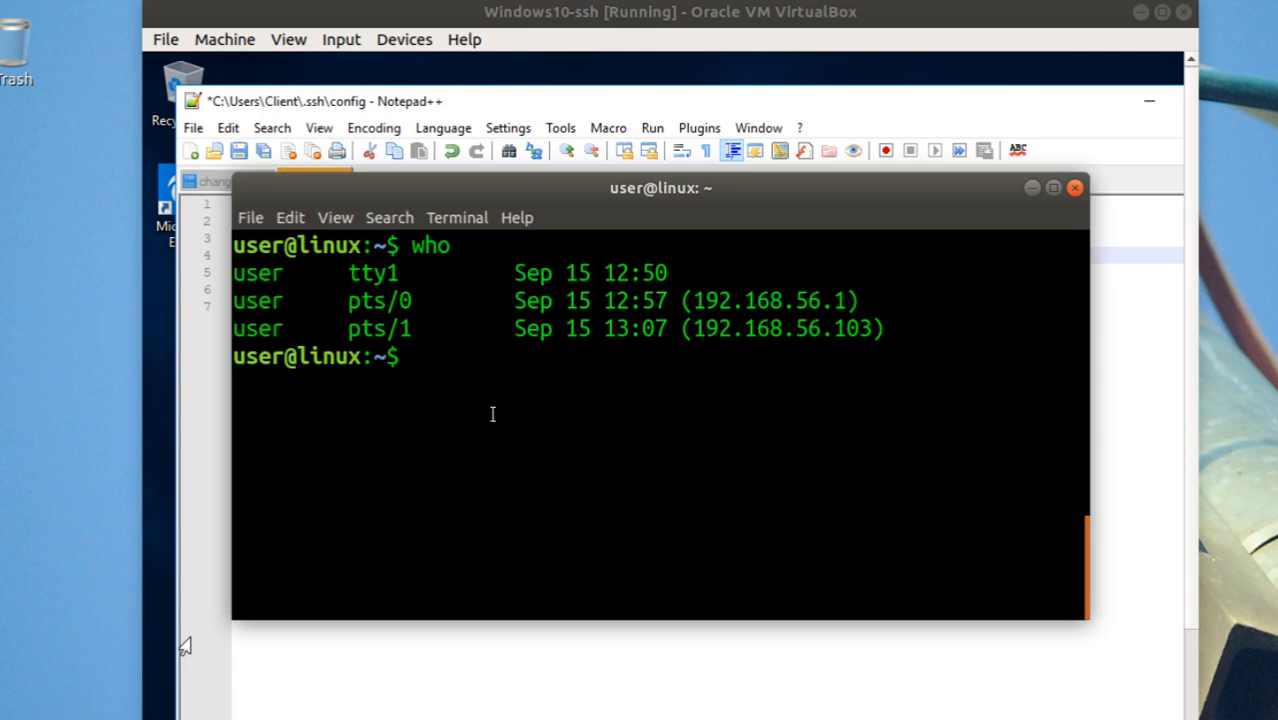
text(whoami)
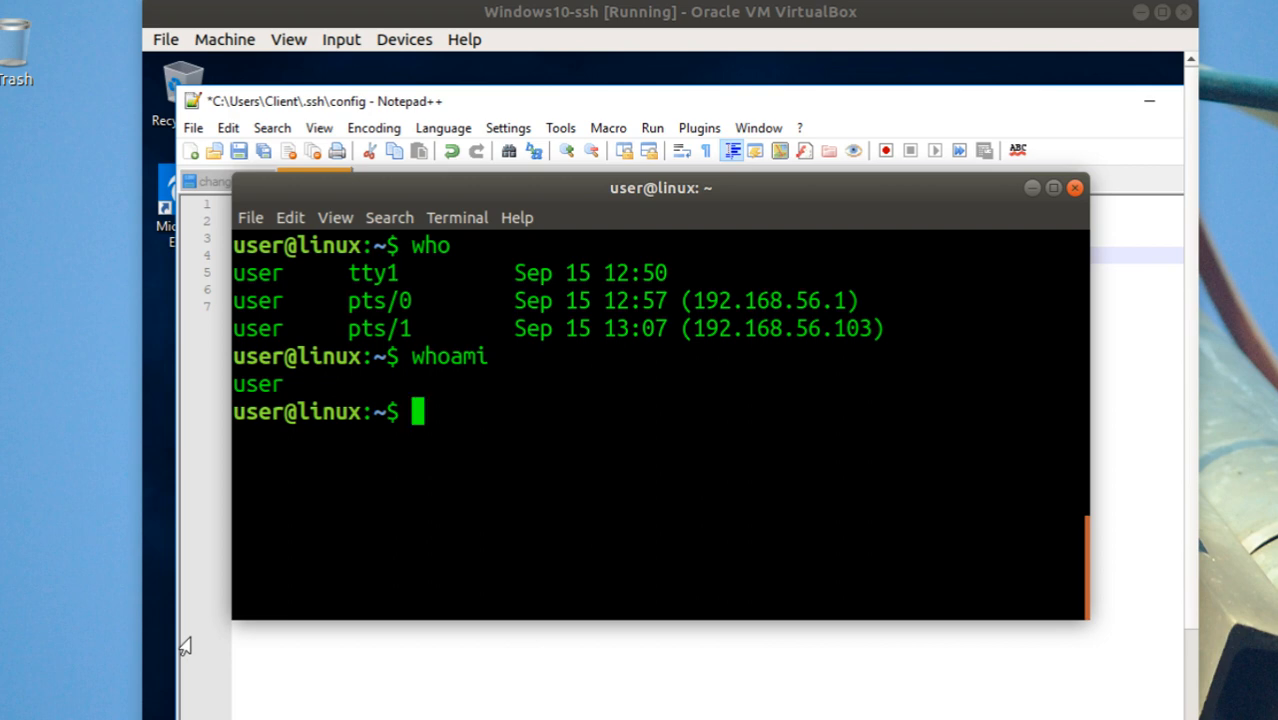
text(s)
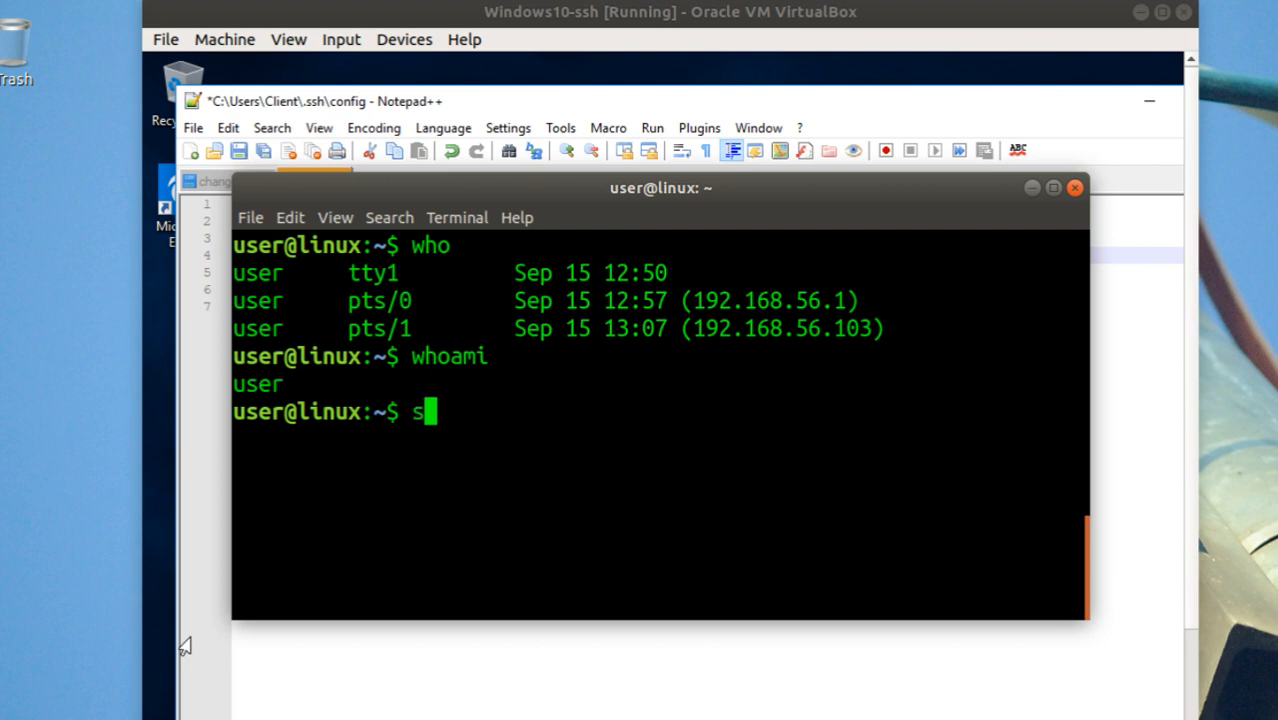
text(sh)
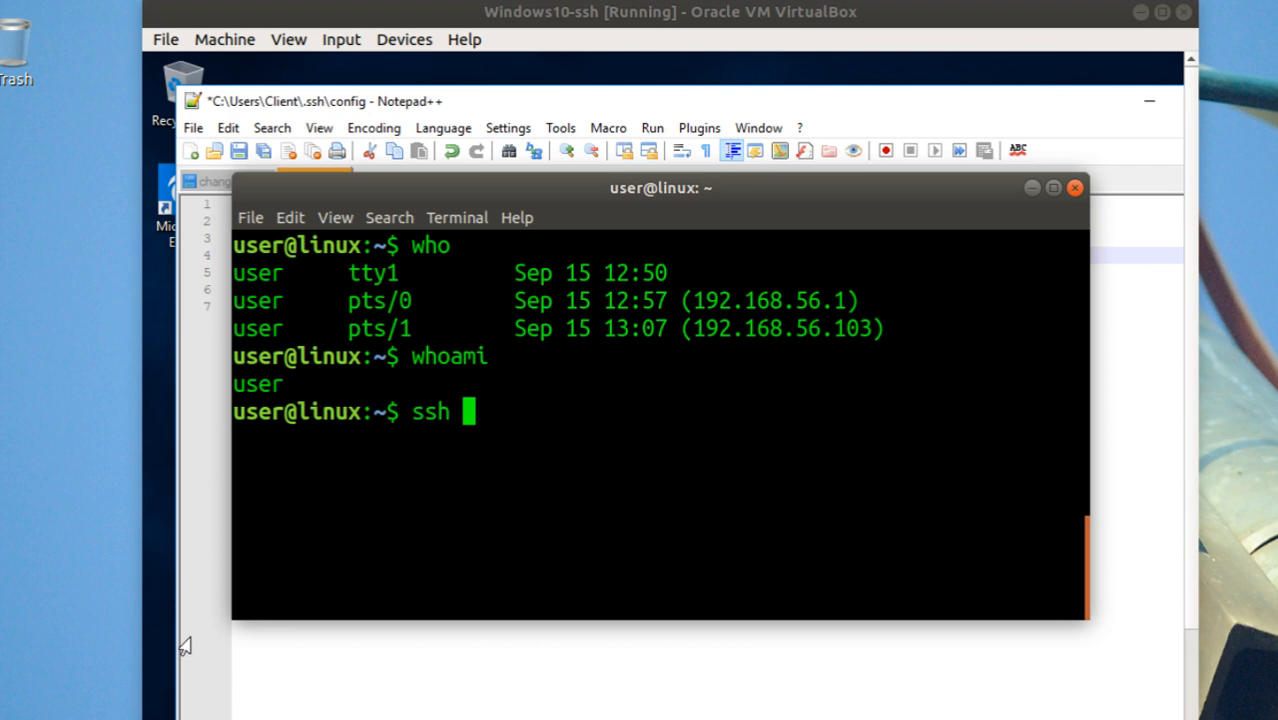
text(client)
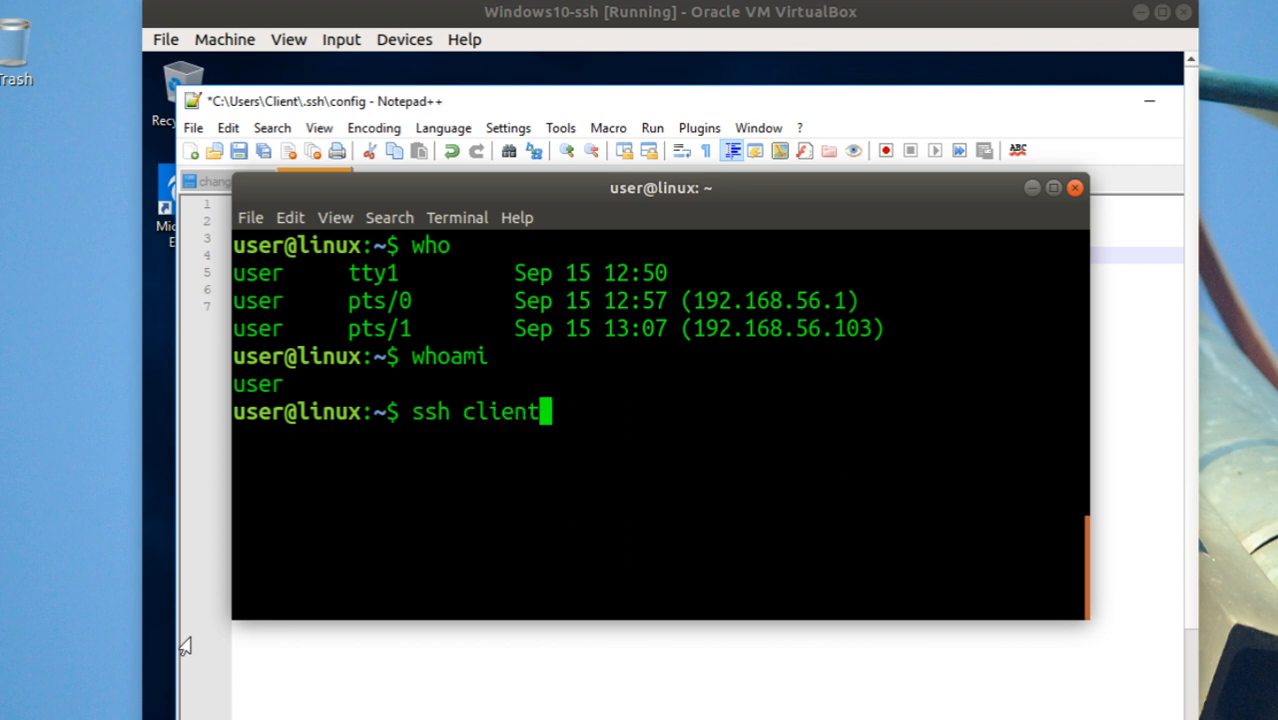
text(@19)
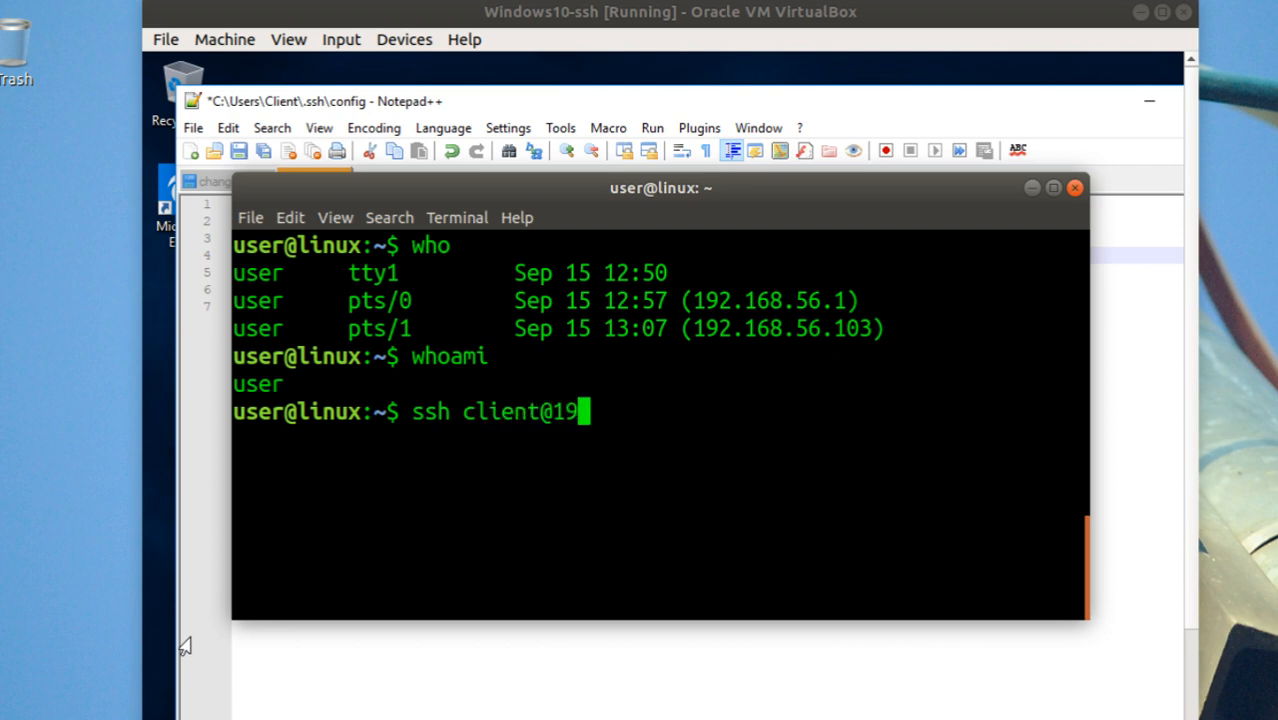
text(2.168.222)
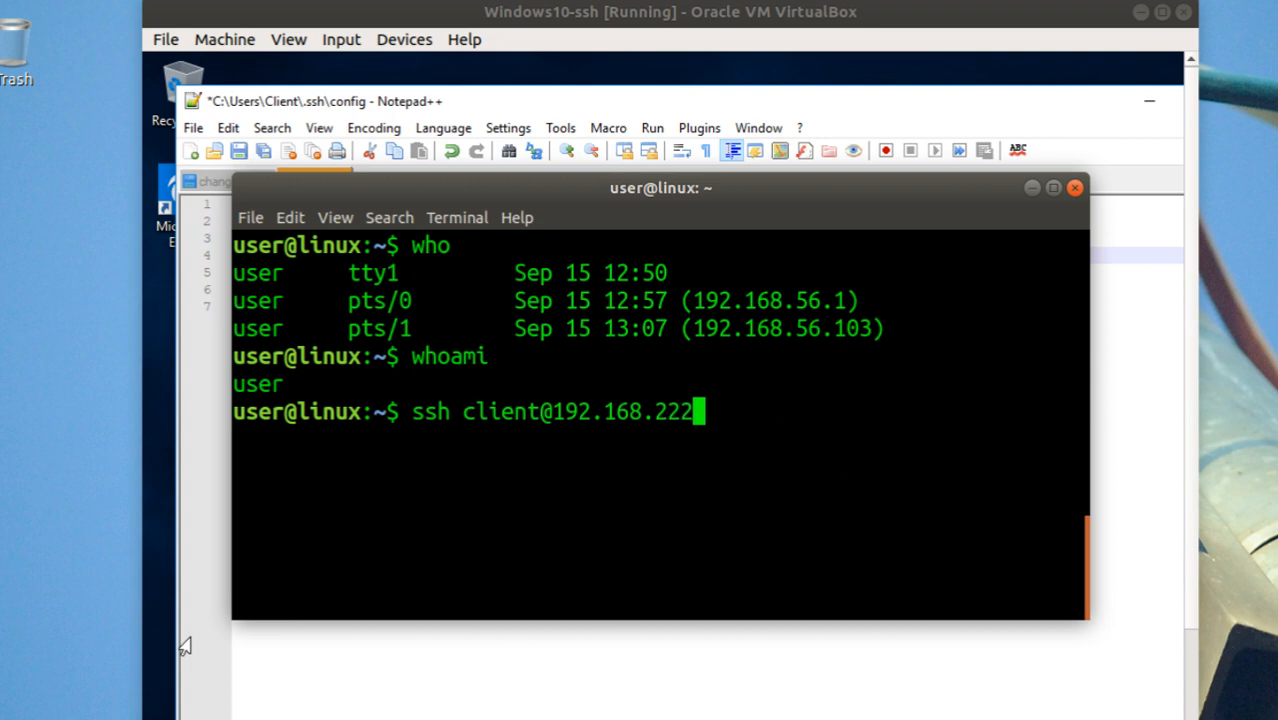
text(.10)
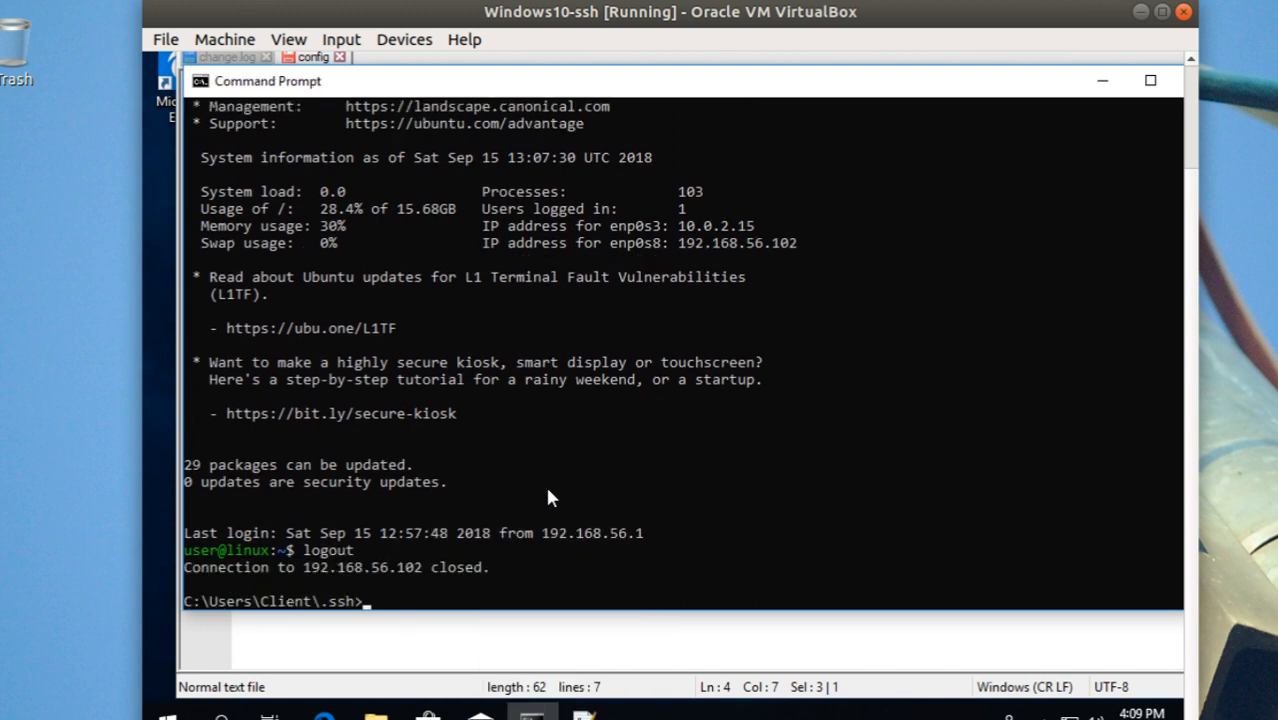
Step: Run ipconfig and mark the Windows machine's 192.168.56.103 address
text(ipconfig)
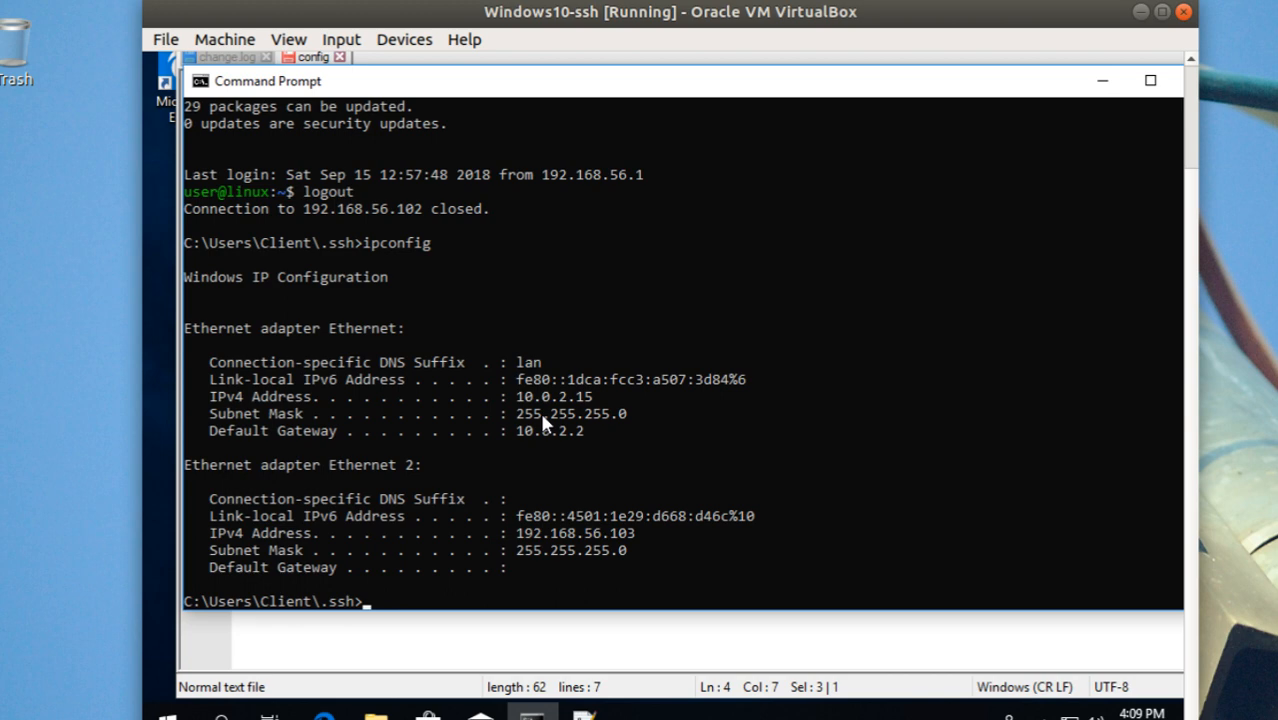
drag(516, 532, 638, 532)
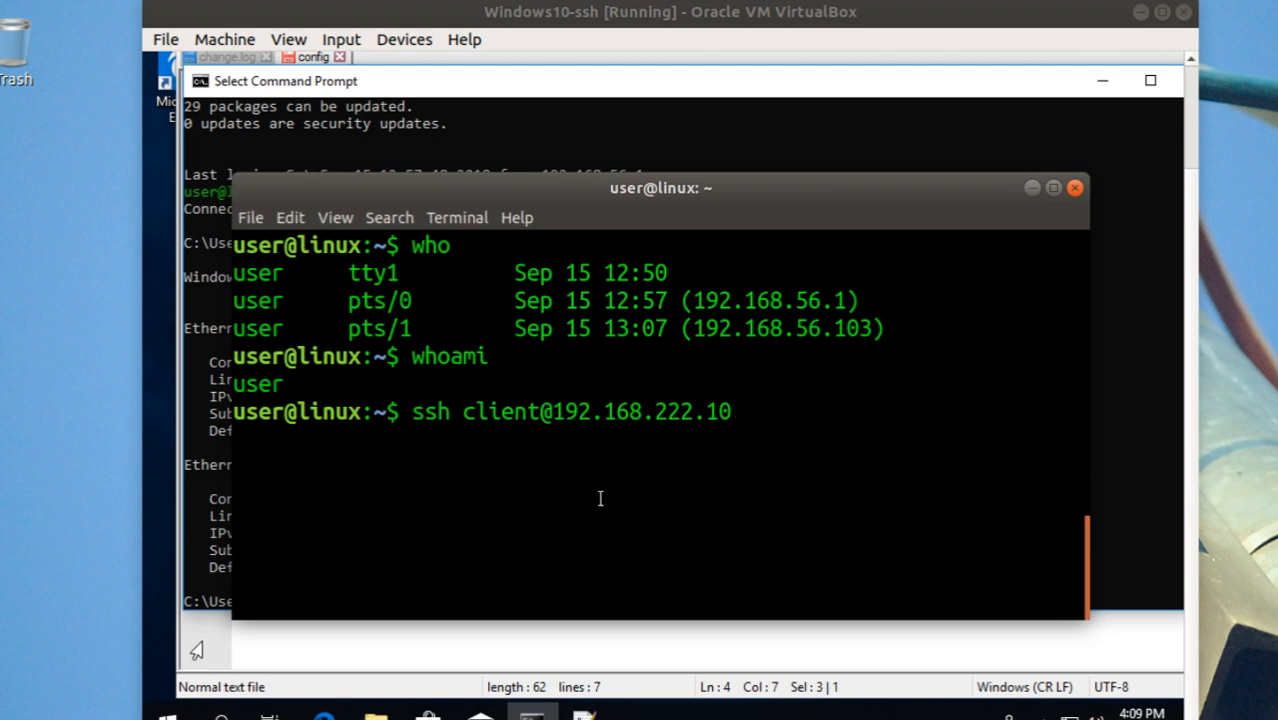
Step: Correct the address to 192.168.56.103, connect back to Windows and answer yes to the host key prompt
text(3)
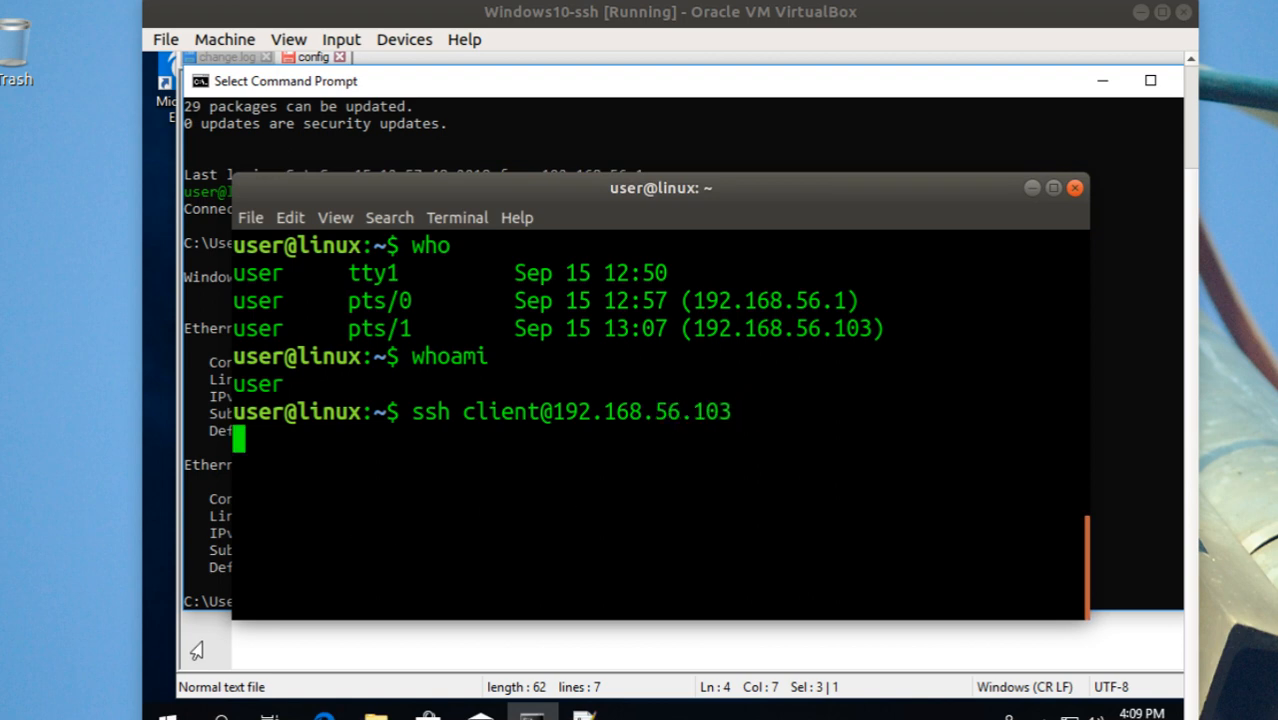
text(yes/no)? yes)
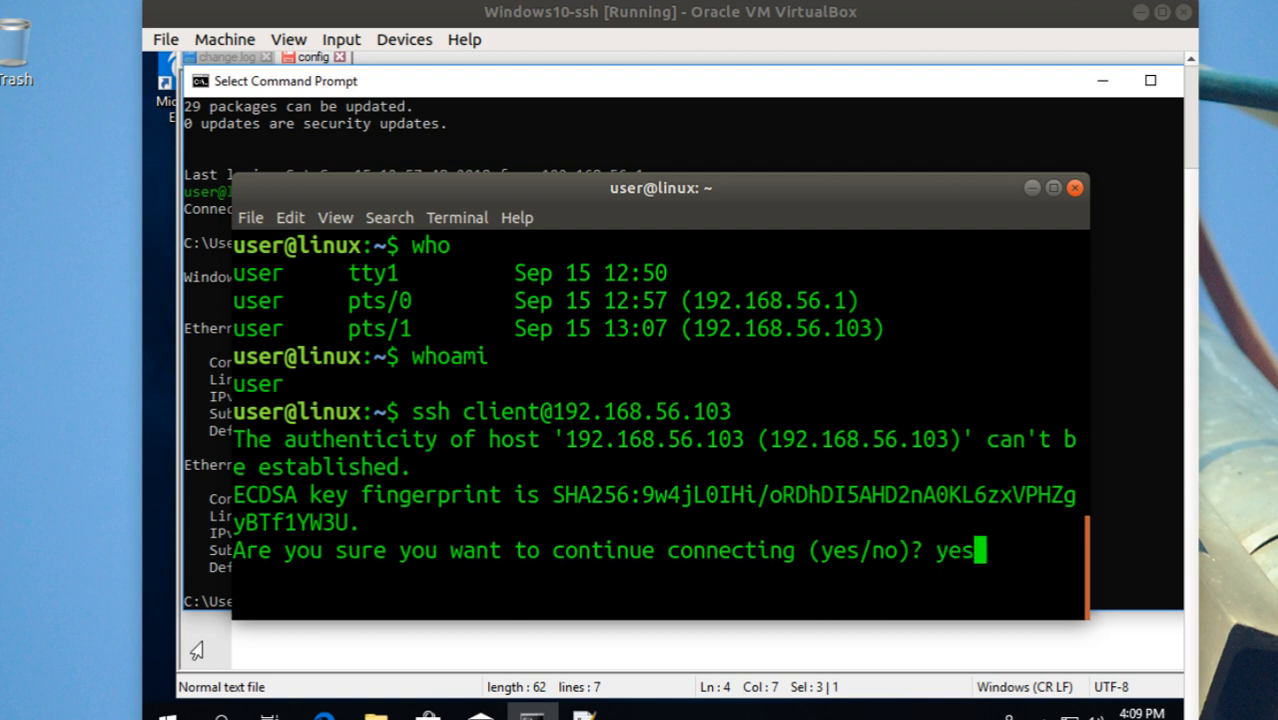